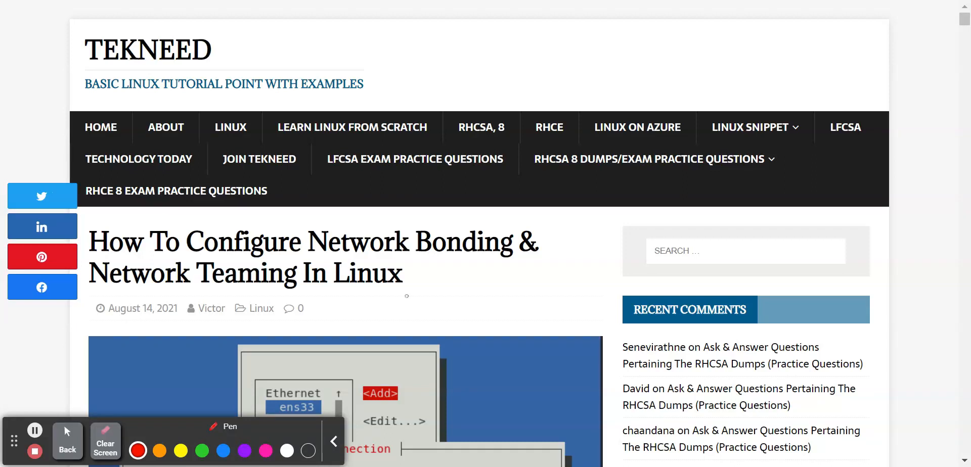
Step: Read through the Tekneed network bonding and teaming tutorial in Chrome, reviewing its key sections
drag(406, 298, 446, 288)
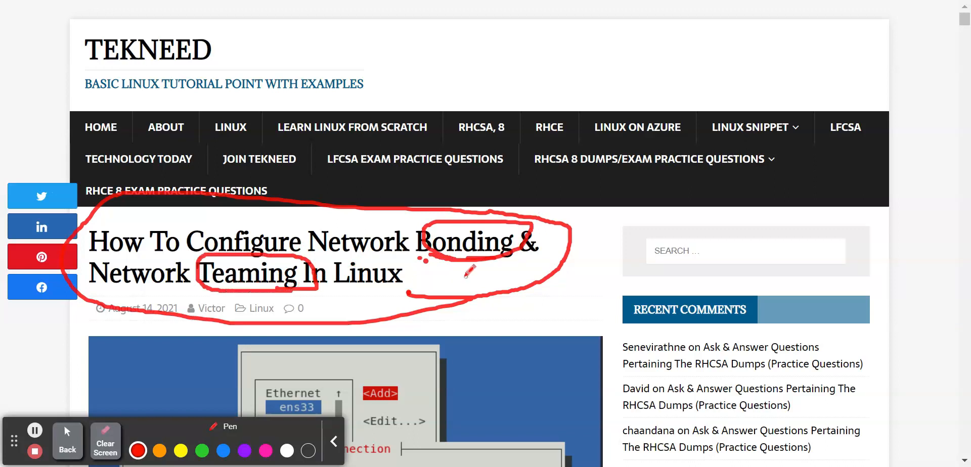
scroll(down, 3)
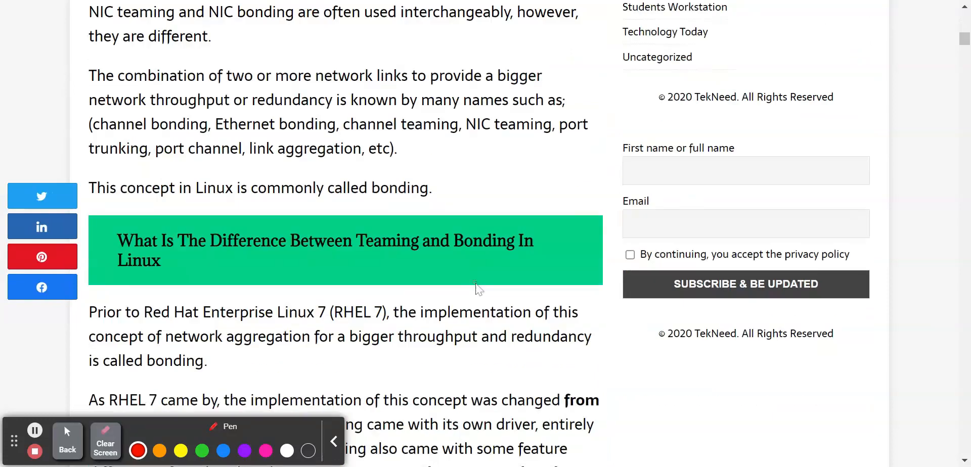
scroll(down, 3)
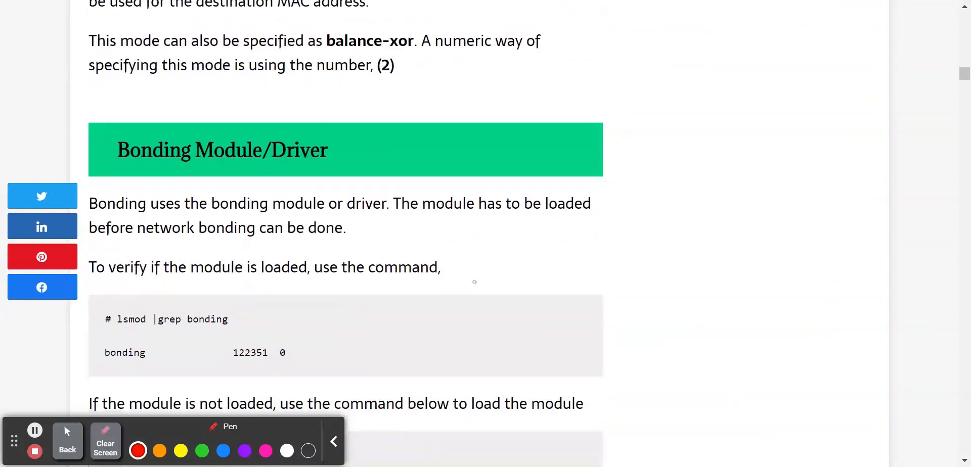
scroll(down, 3)
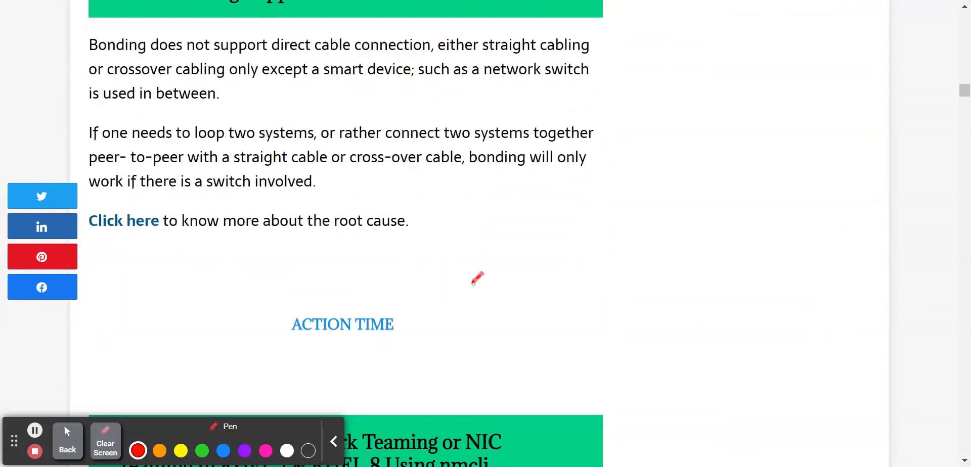
scroll(down, 3)
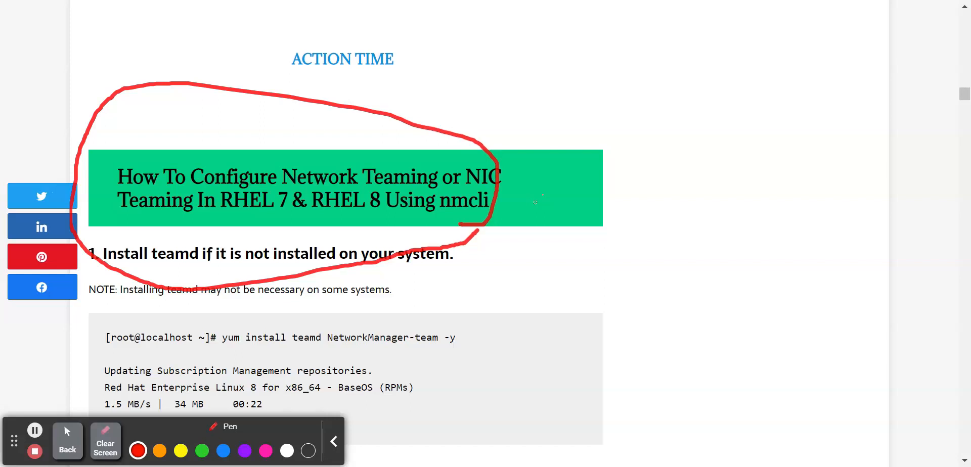
scroll(down, 3)
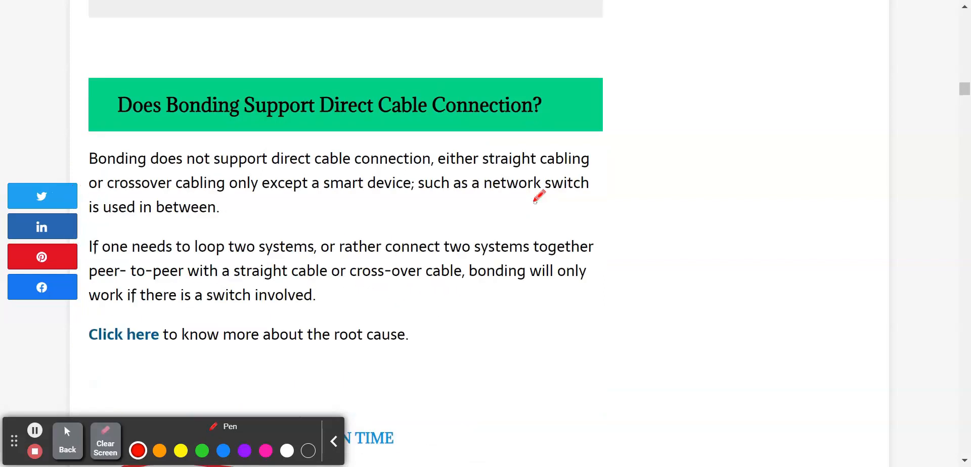
scroll(down, 3)
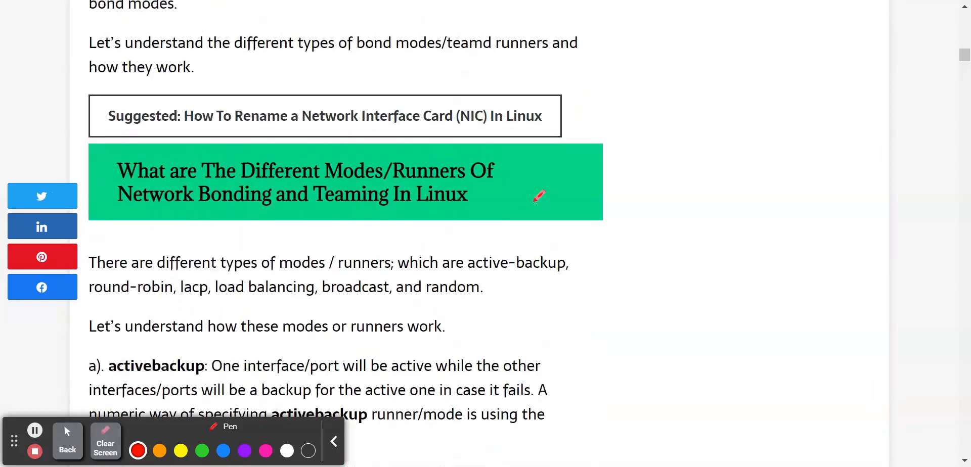
scroll(up, 3)
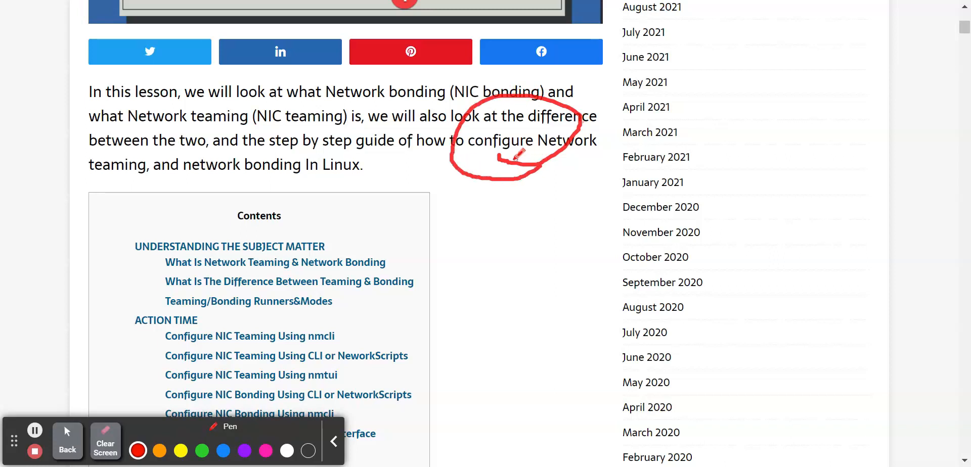
scroll(down, 3)
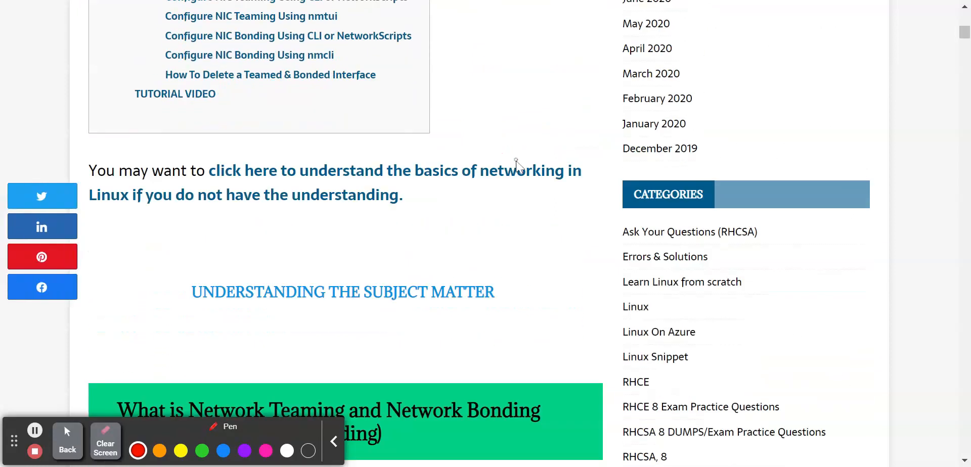
scroll(up, 3)
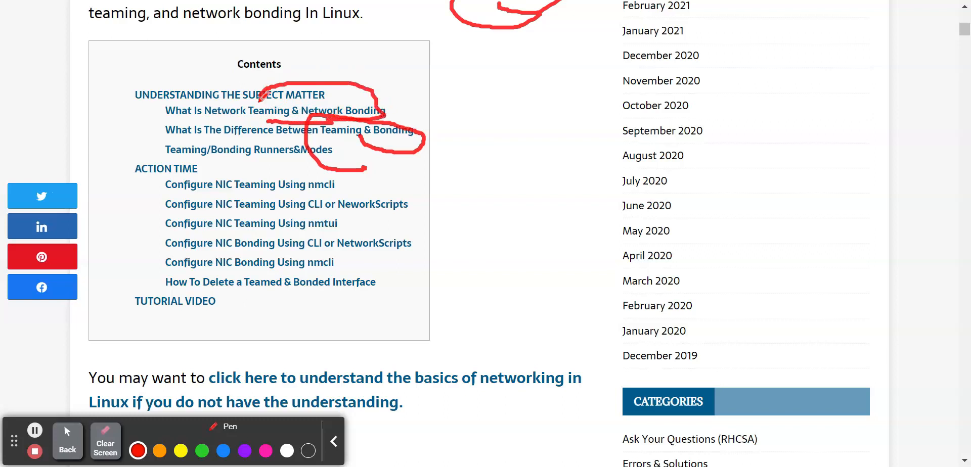
scroll(down, 3)
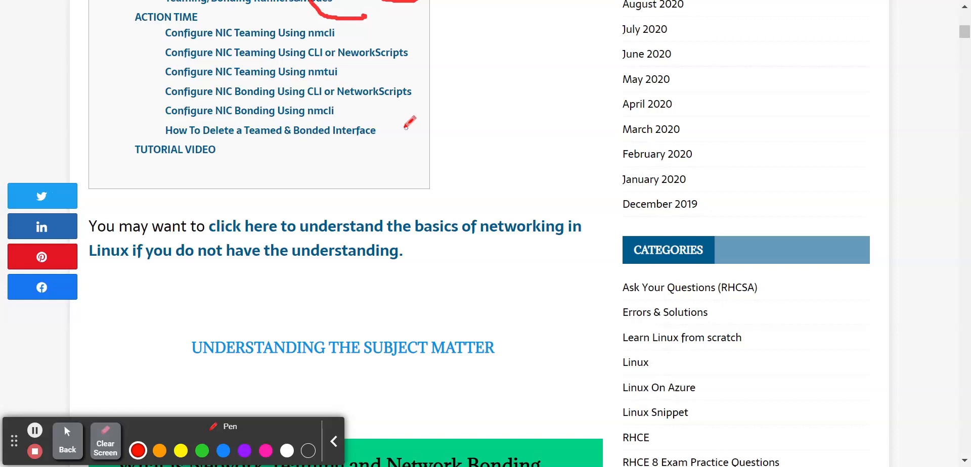
scroll(up, 3)
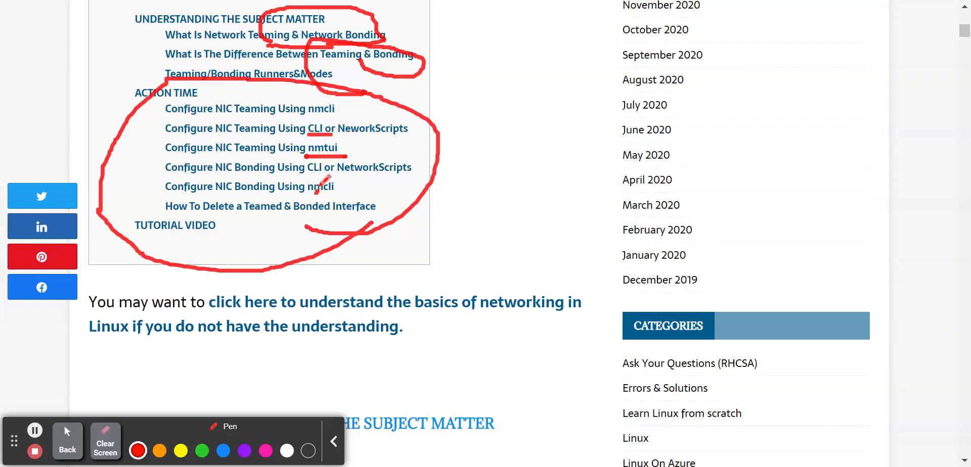
scroll(down, 3)
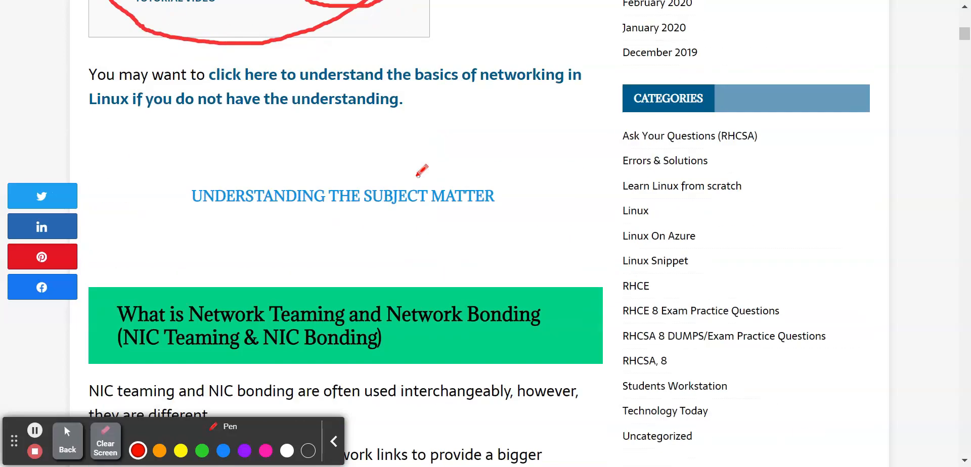
scroll(down, 3)
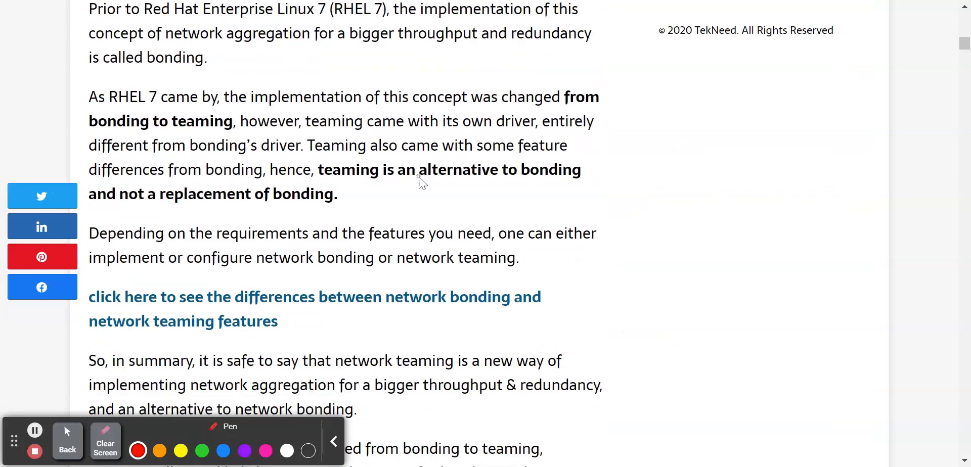
scroll(down, 3)
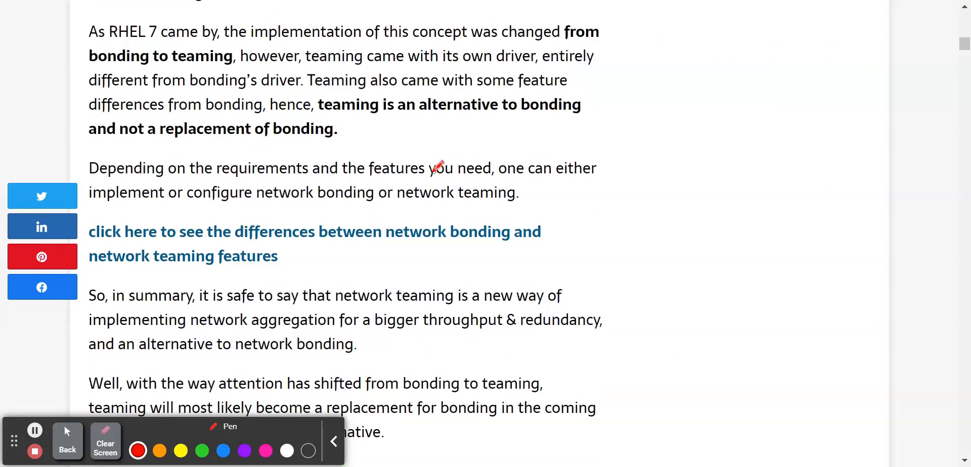
scroll(up, 3)
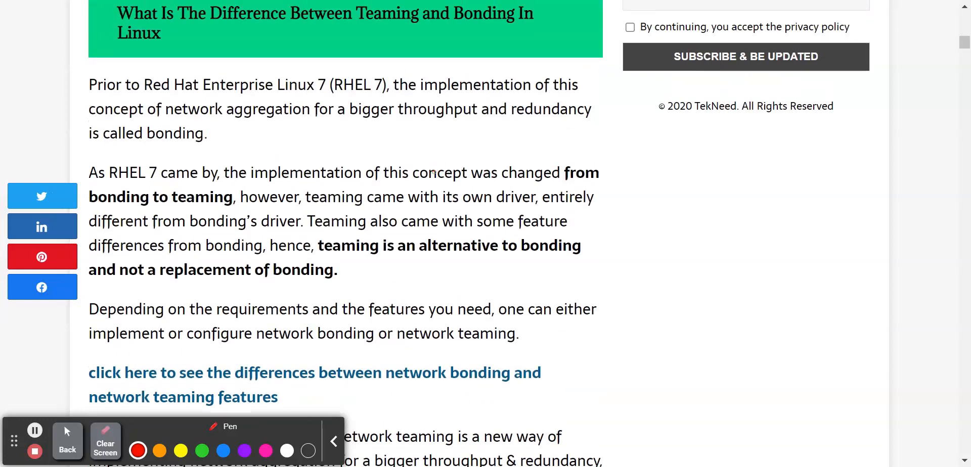
scroll(down, 3)
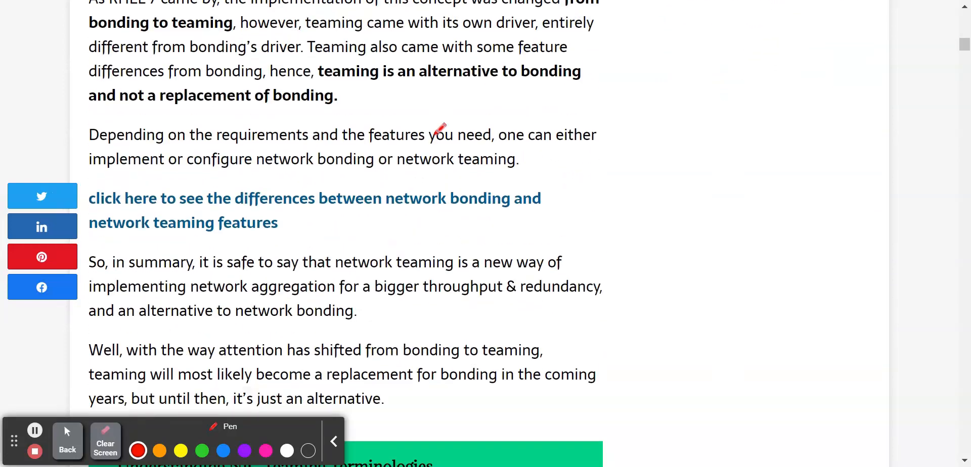
scroll(down, 3)
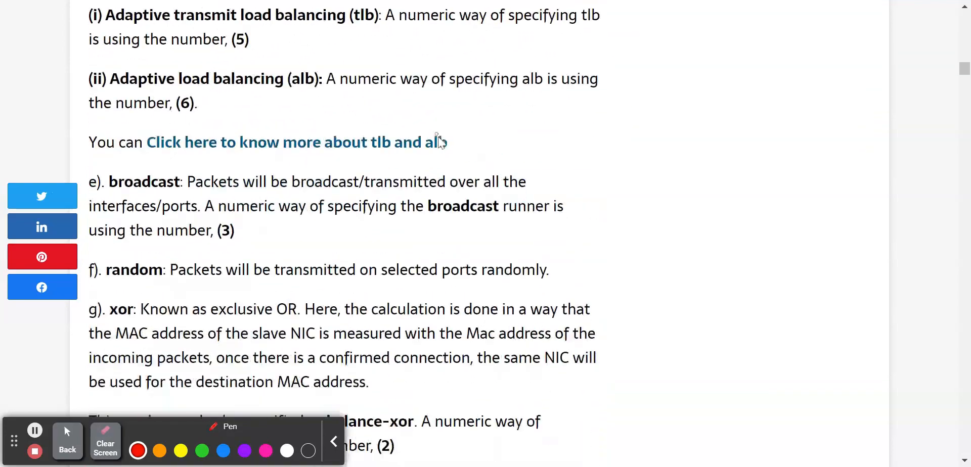
scroll(down, 3)
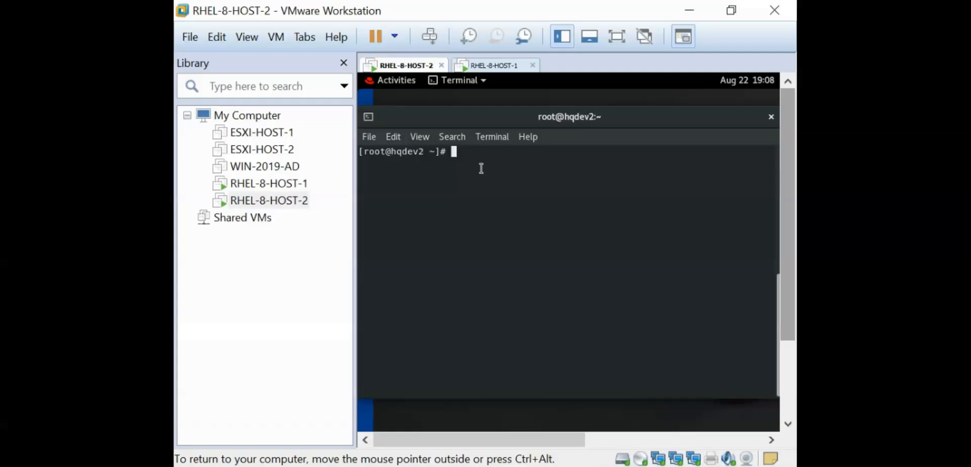
Step: Run ip a to see ens33 at 192.168.72.132/24 with ens34 and ens35 unaddressed, then clear the terminal
key(Return)
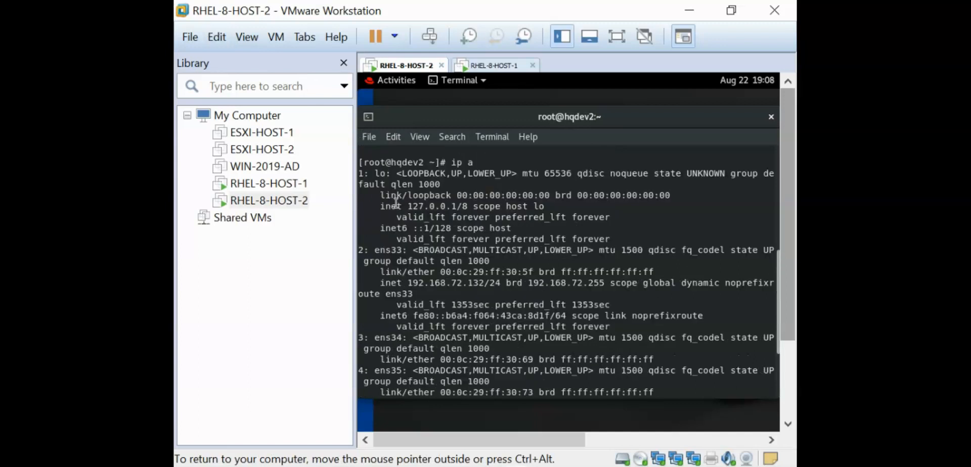
scroll(down, 3)
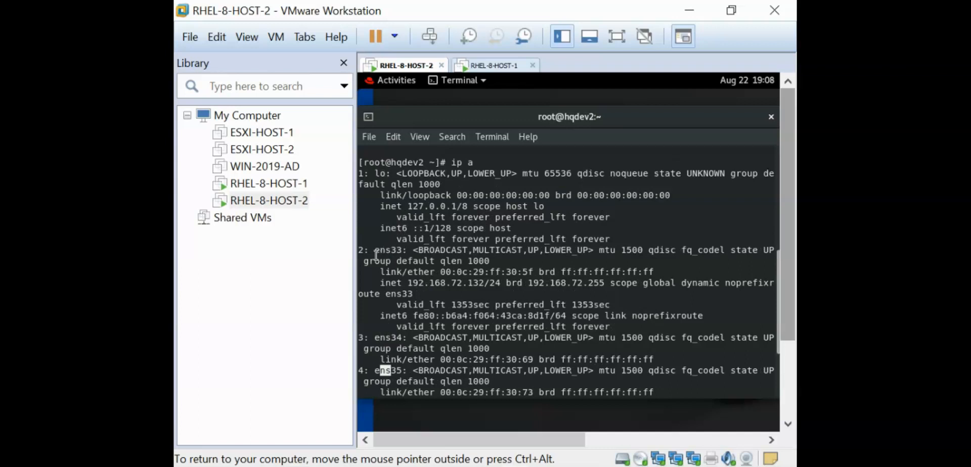
scroll(down, 3)
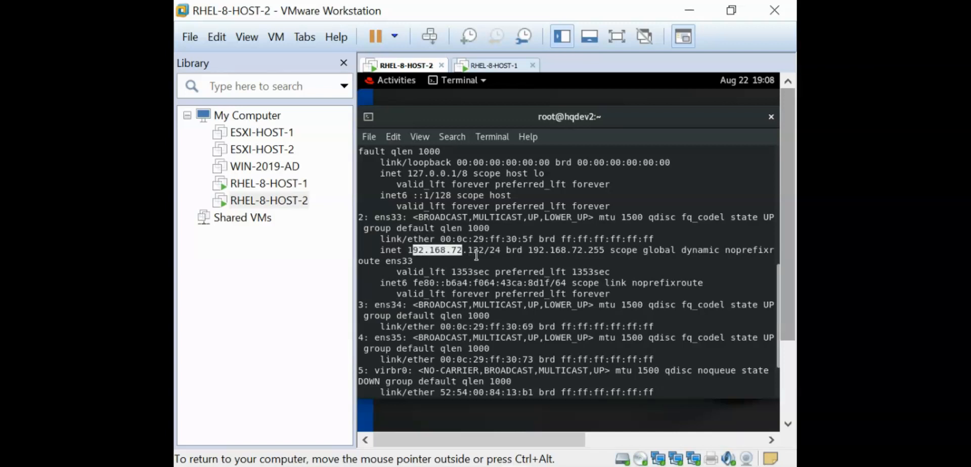
scroll(down, 3)
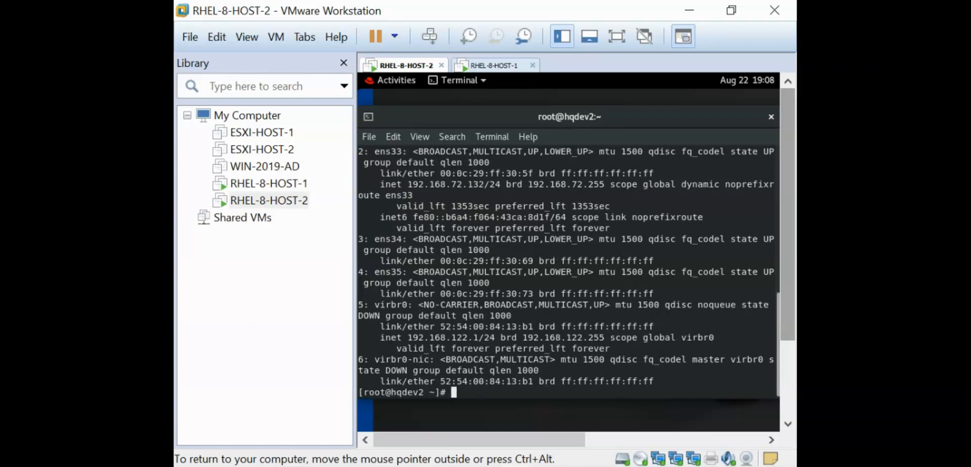
text(clear)
text(nmtui)
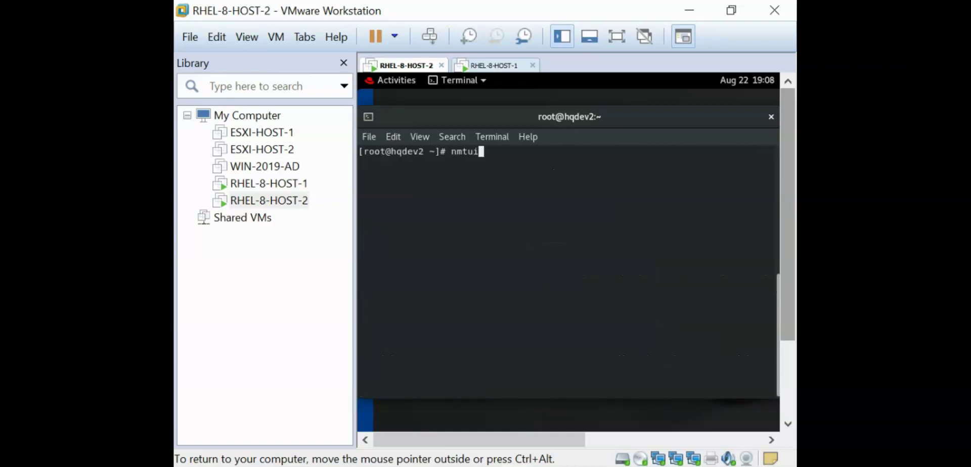
Step: Launch nmtui and create a new connection of type Bond from the Add list
key(Return)
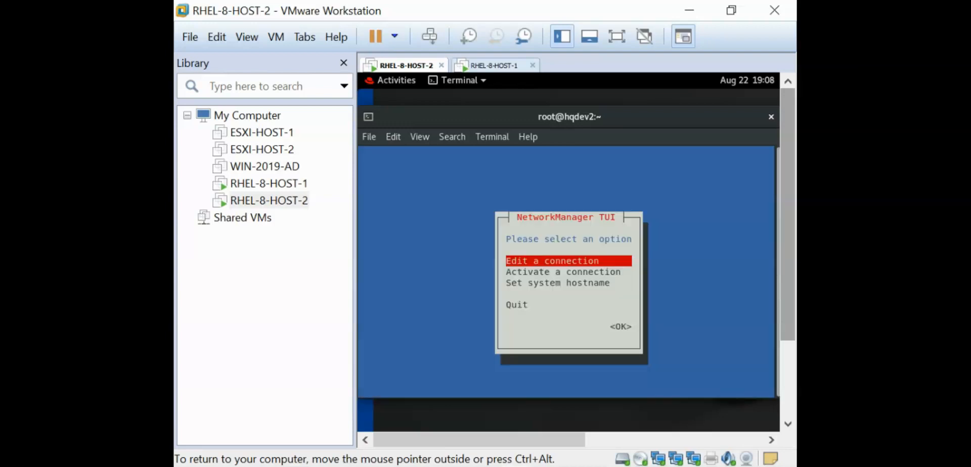
key(Tab)
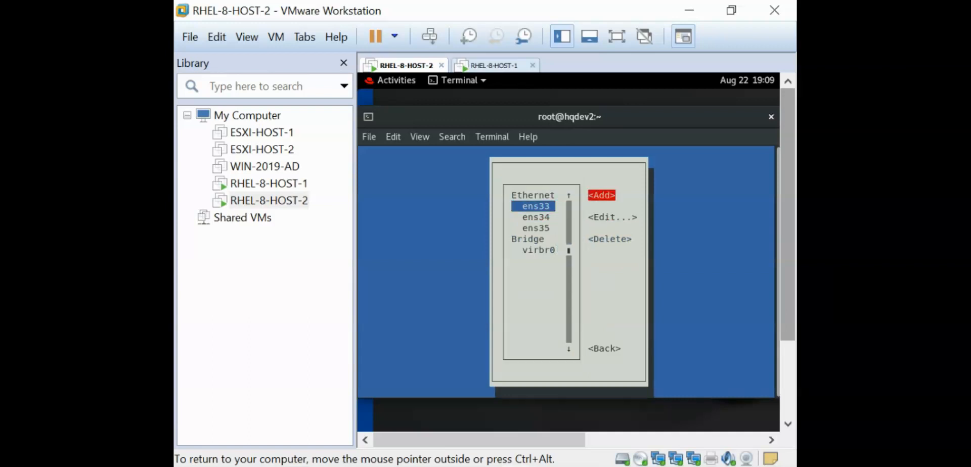
click(601, 195)
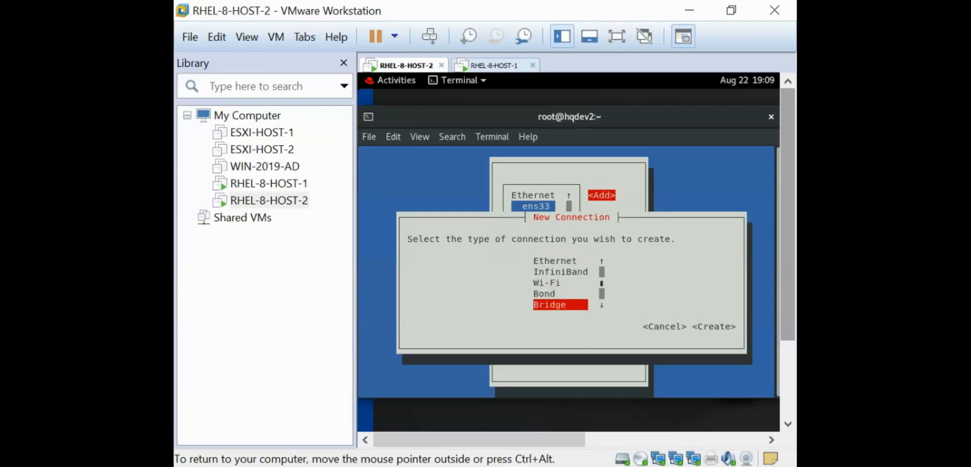
scroll(down, 3)
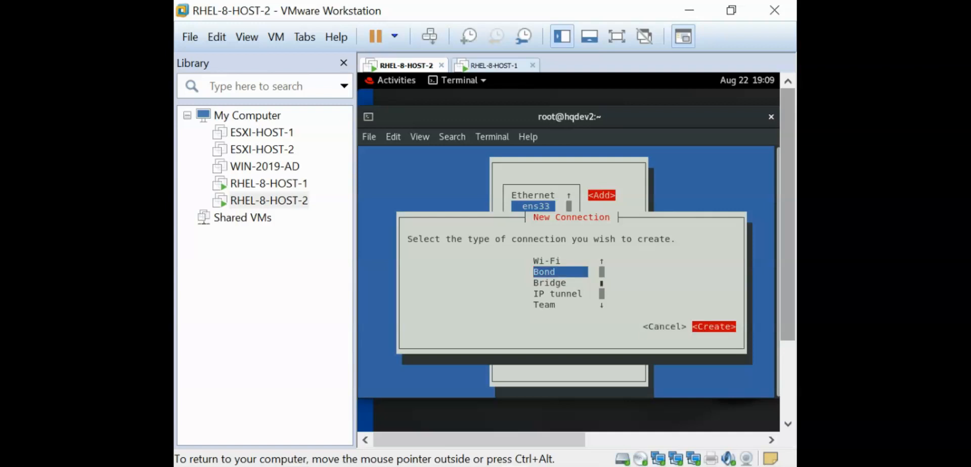
click(713, 326)
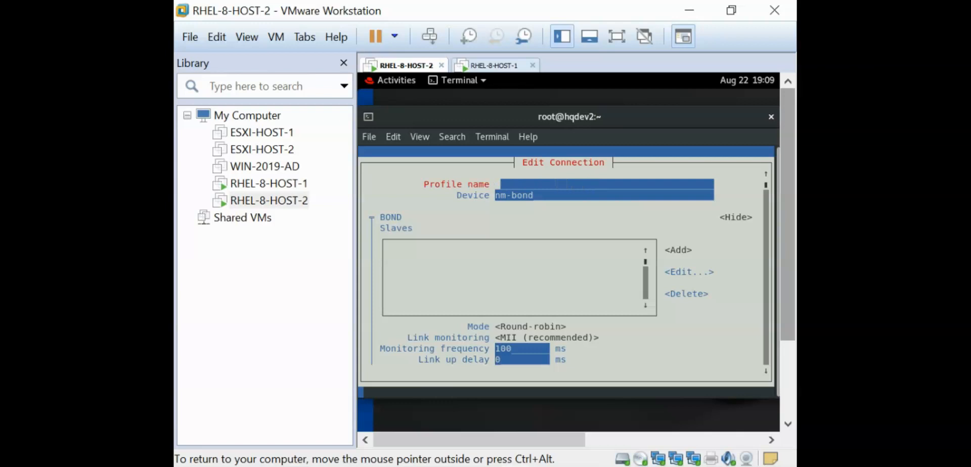
Step: Name the bond's profile and device bond1, add Ethernet slave ens33, then check the ip a listing
text(bond)
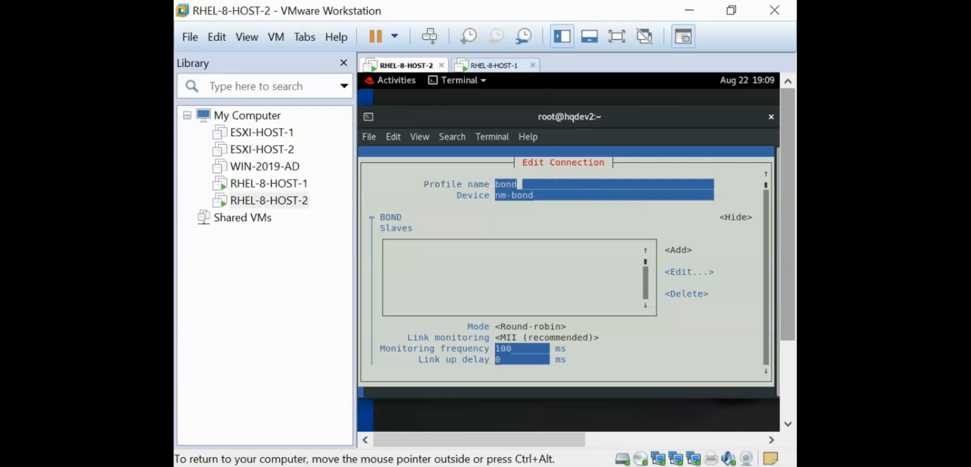
text(1)
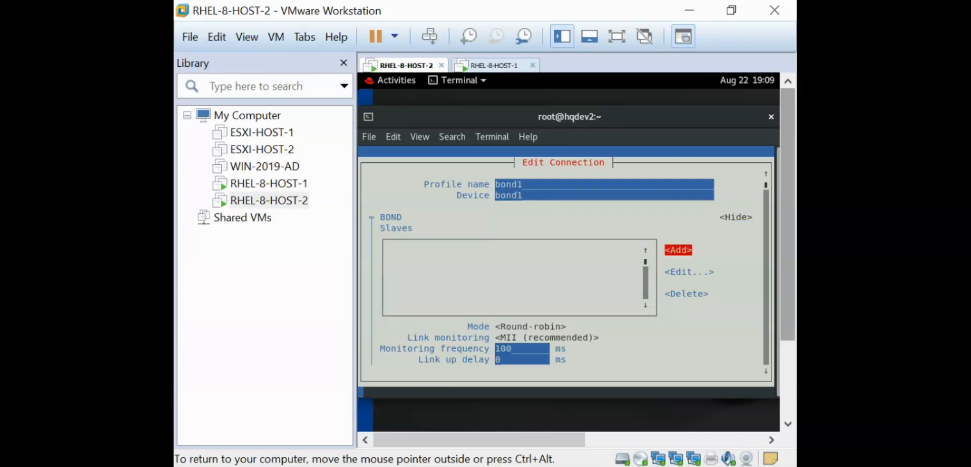
click(678, 250)
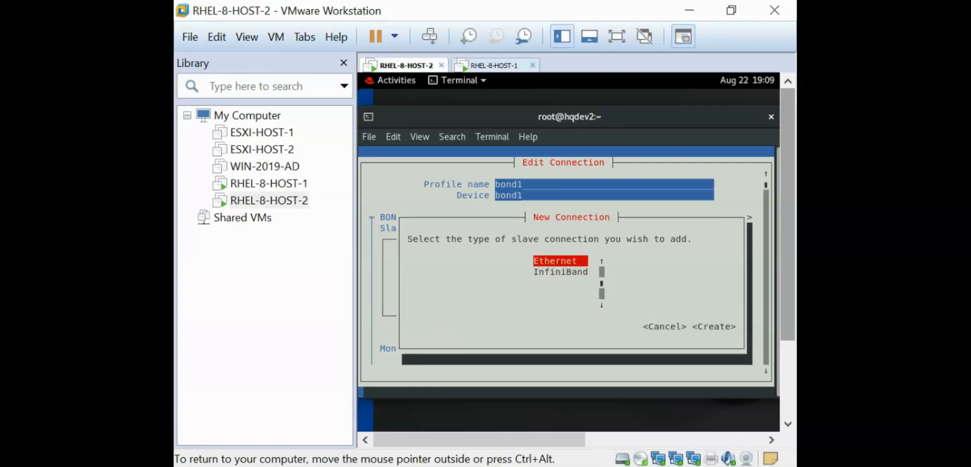
click(718, 327)
text(Eth)
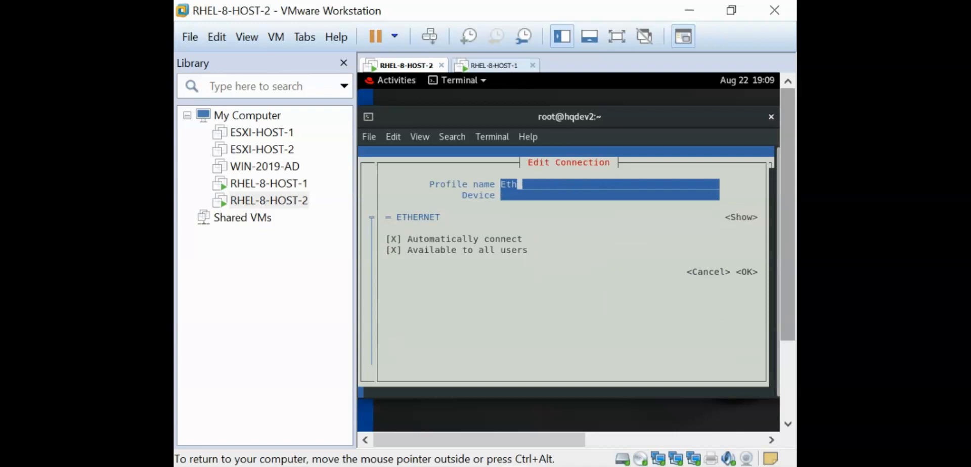
text(ens33)
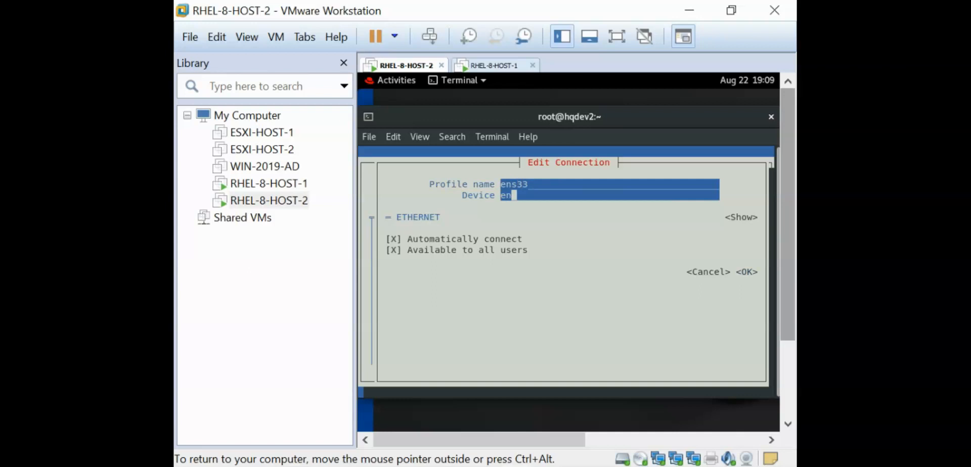
text(s33)
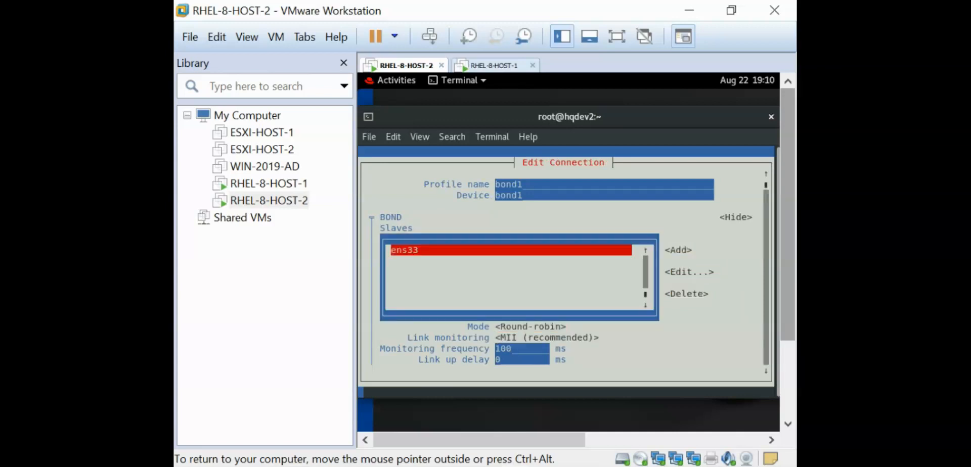
click(457, 80)
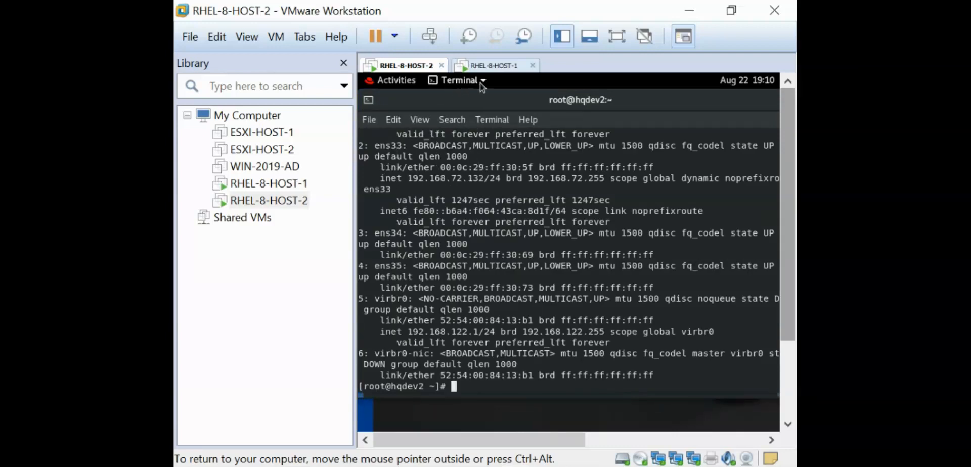
mouse_move(458, 79)
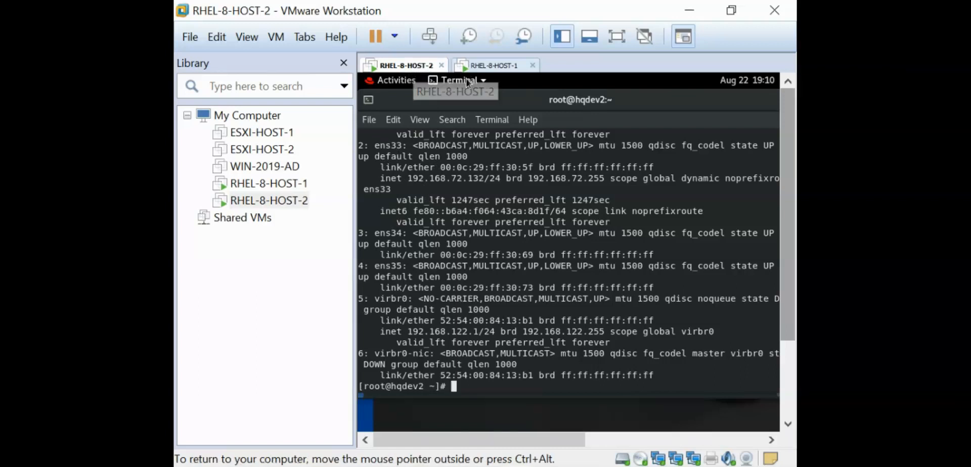
Step: Add a second Ethernet slave ens34 with device ens34 so bond1 lists ens34 and ens33
click(459, 80)
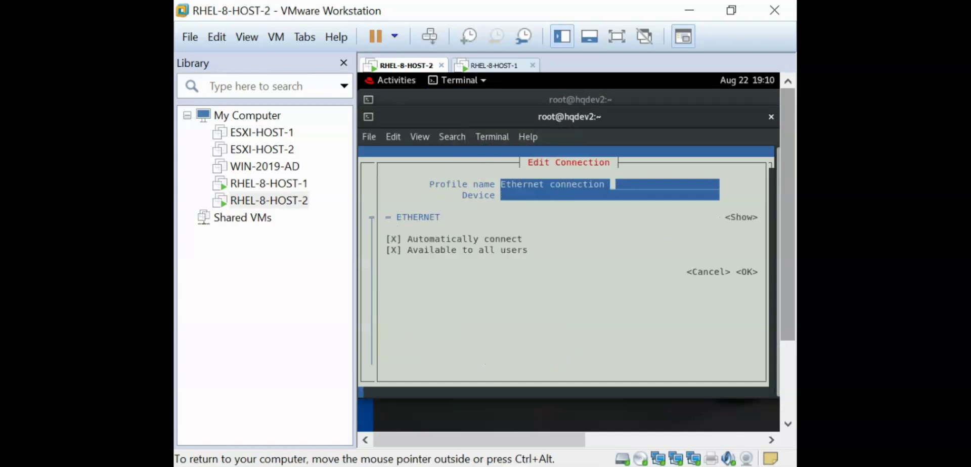
text(ens)
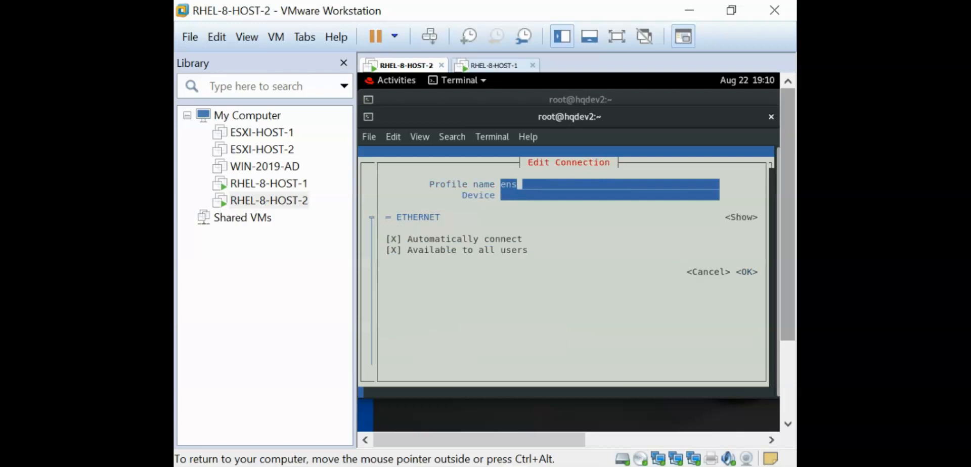
text(34)
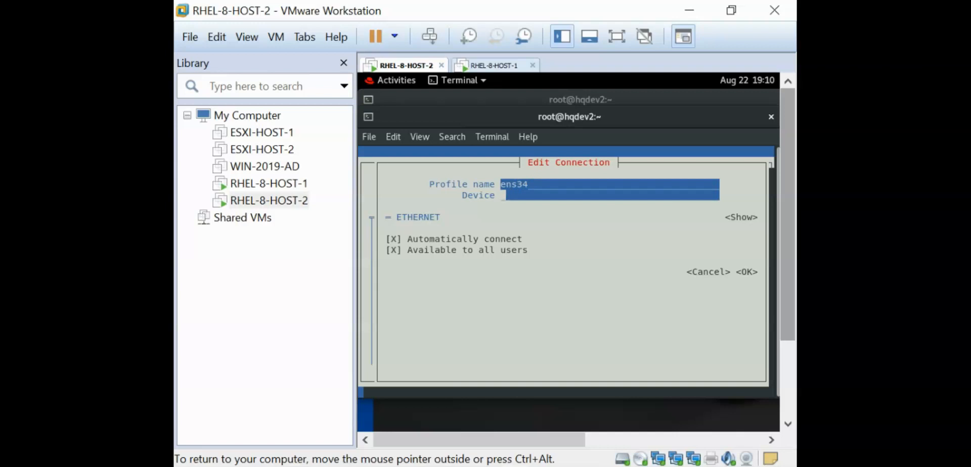
text(ens34)
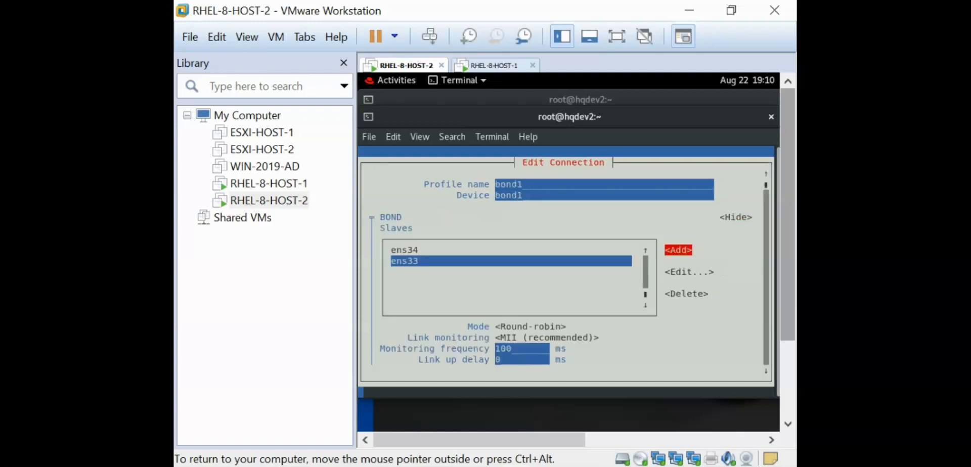
Step: Change the bond mode from round-robin to Active Backup
click(406, 250)
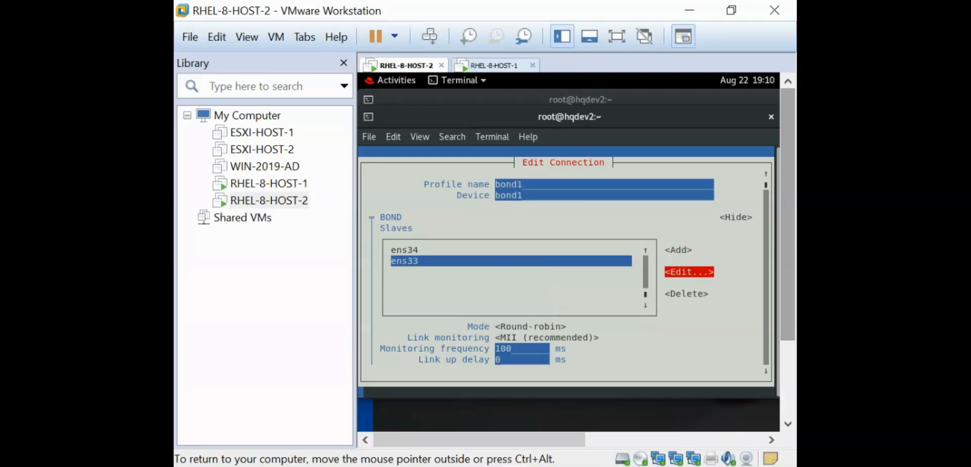
click(528, 325)
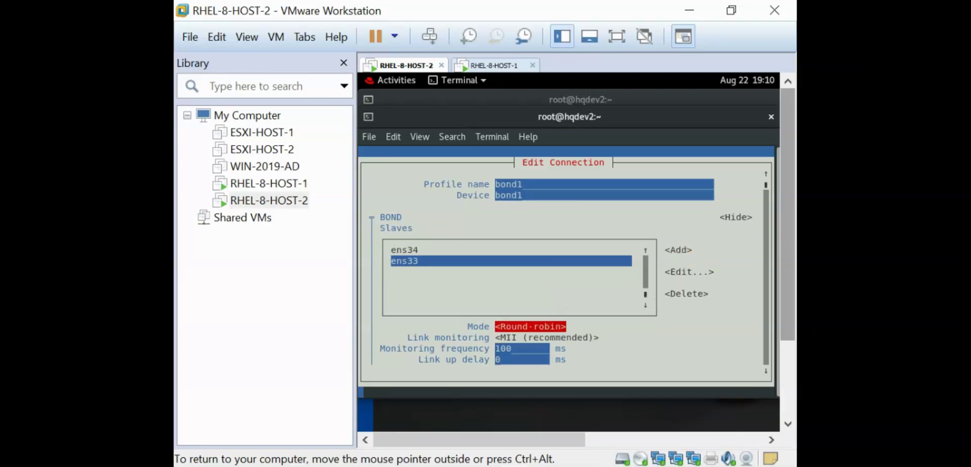
click(529, 325)
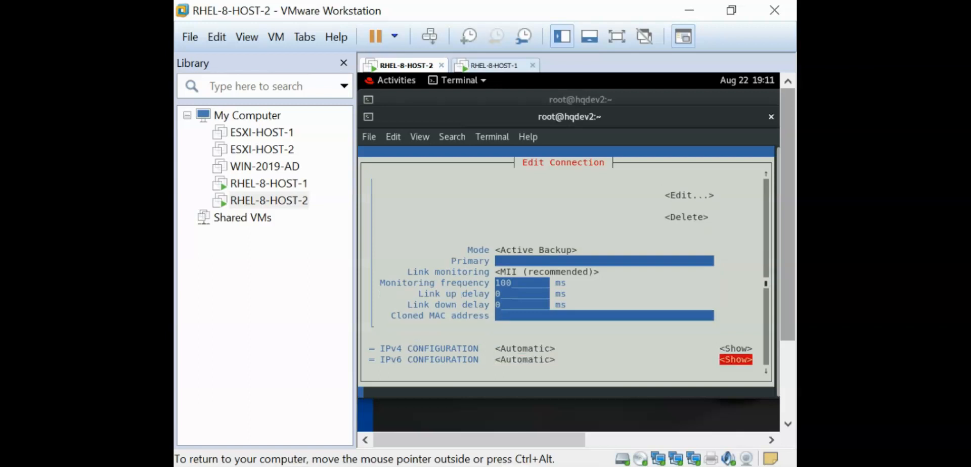
scroll(down, 3)
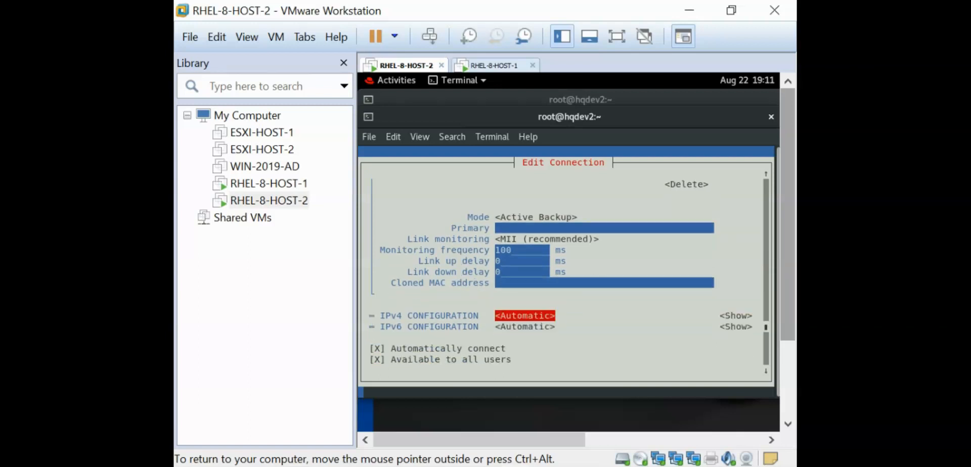
scroll(up, 3)
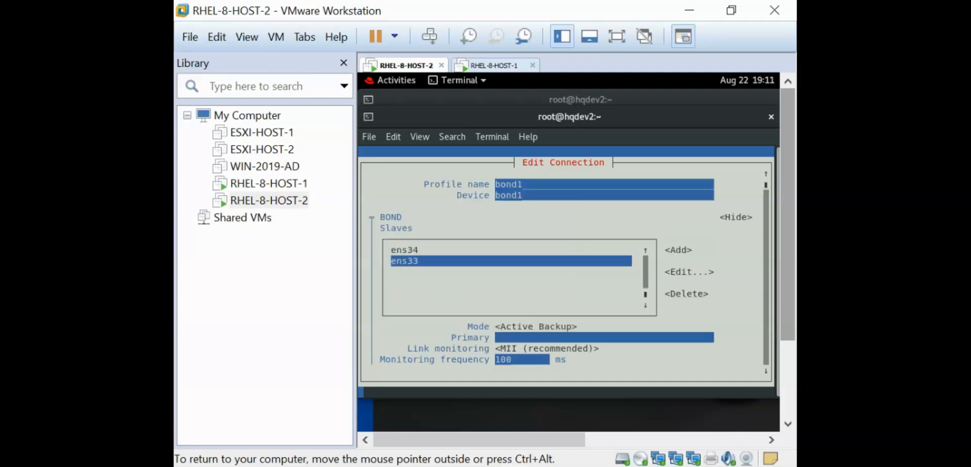
scroll(down, 3)
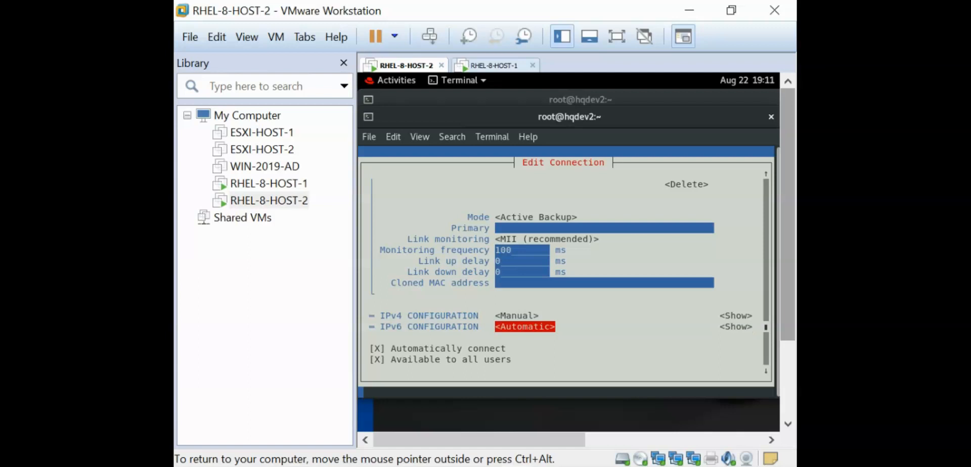
Step: Set IPv4 to Manual with address 192.168.72.134/24 and gateway 192.168.72.1, and save bond1
click(735, 315)
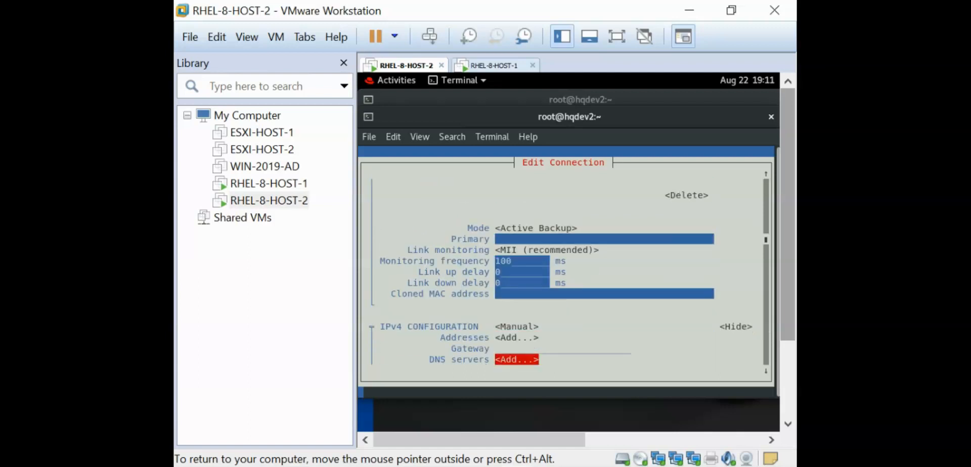
scroll(down, 3)
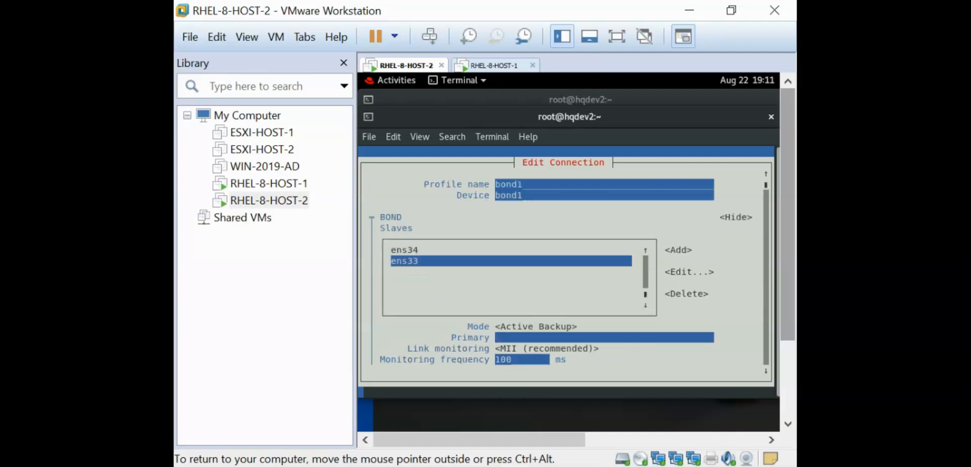
scroll(down, 3)
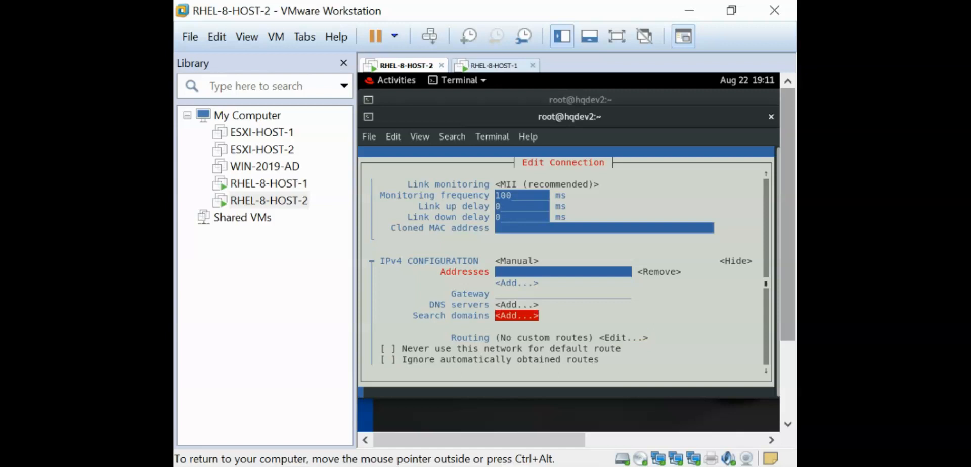
mouse_move(517, 304)
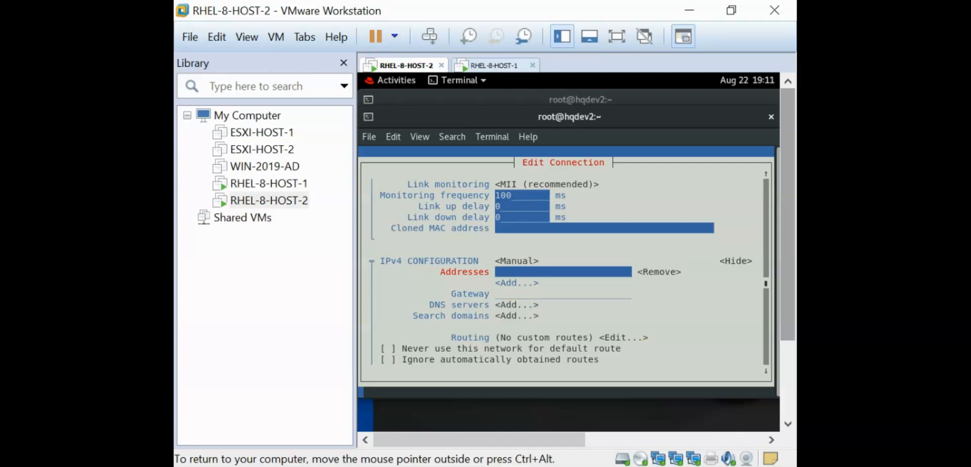
text(192.1)
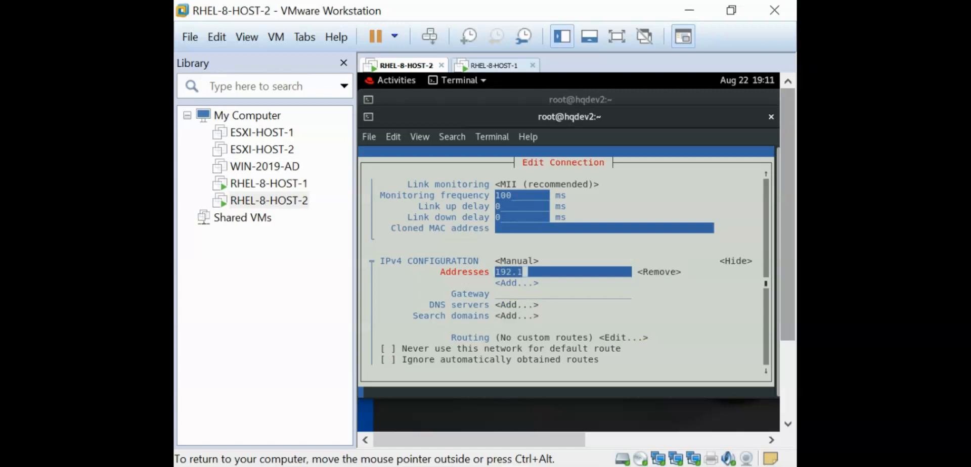
text(68.1)
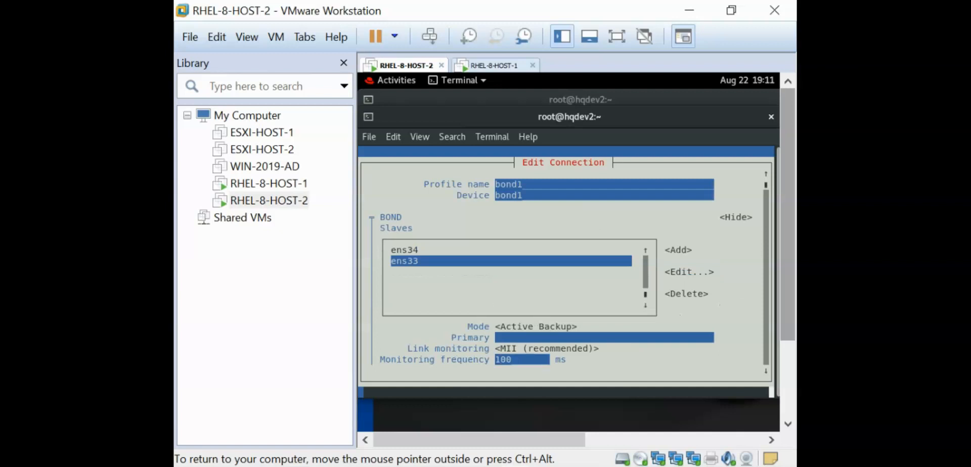
scroll(down, 3)
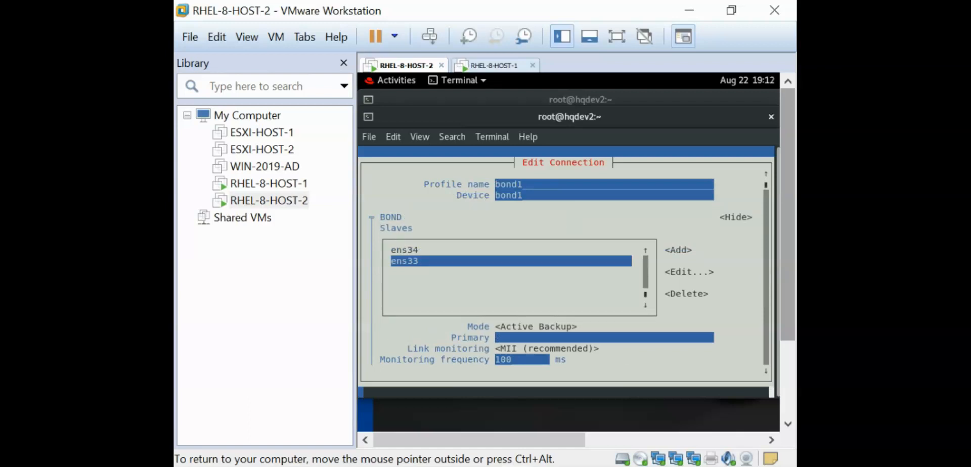
scroll(down, 3)
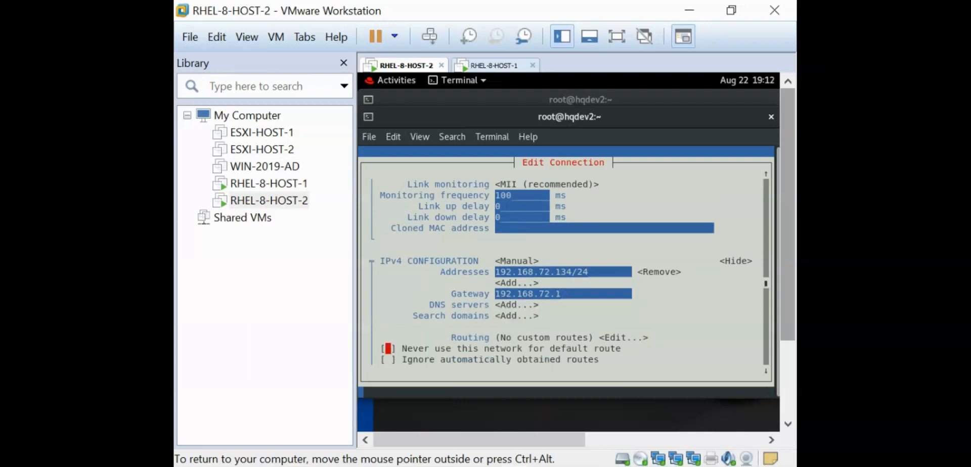
scroll(down, 3)
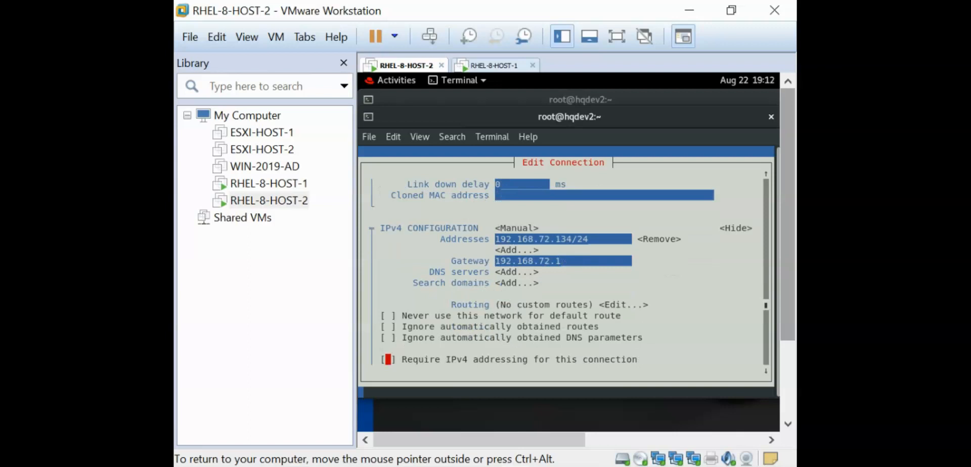
scroll(down, 3)
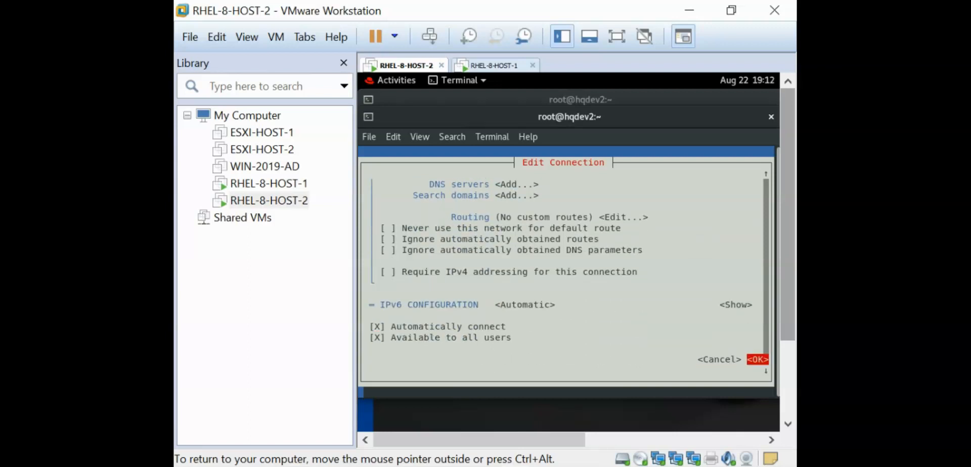
click(757, 360)
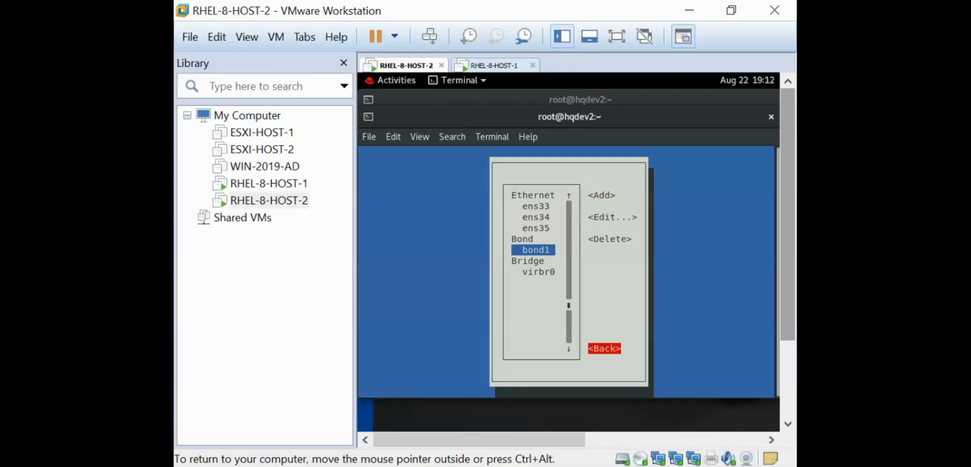
Step: Back out of the connection list and quit nmtui to the root shell prompt
click(603, 349)
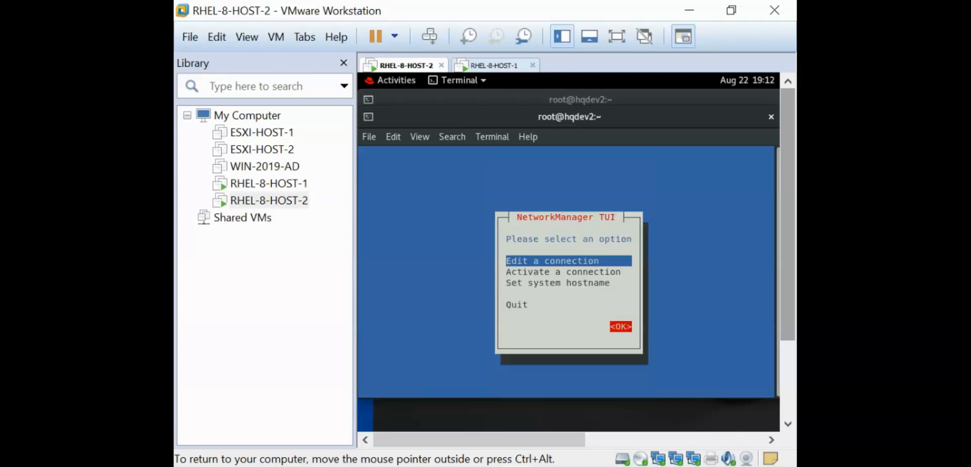
key(Down)
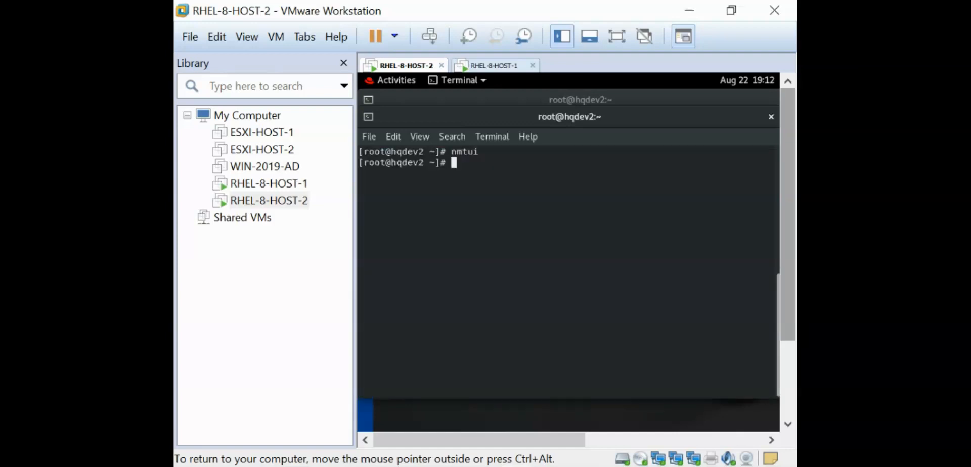
Step: List the connections with nmcli conn show, showing bond1 and its slave profiles
text(nmcl)
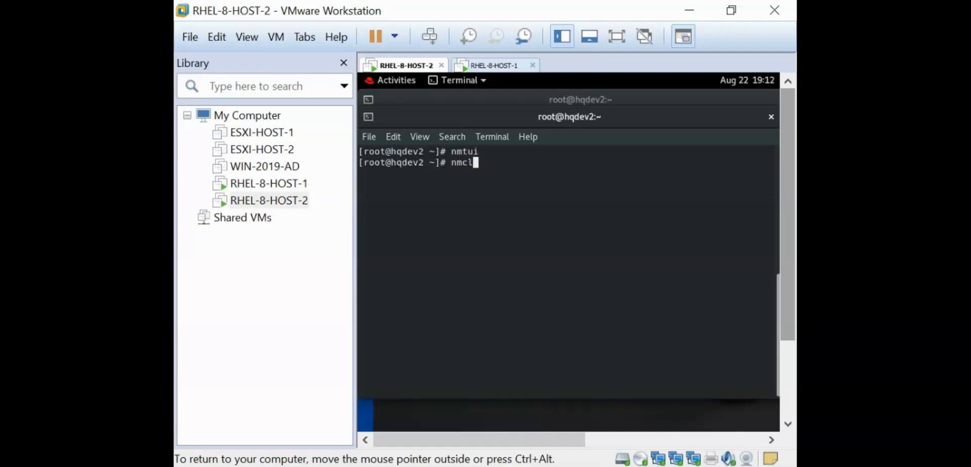
text(i conn show)
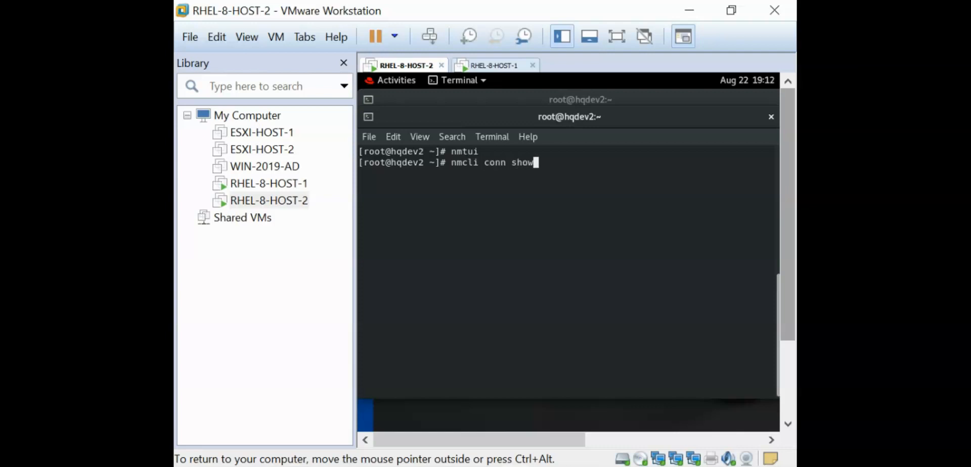
key(Return)
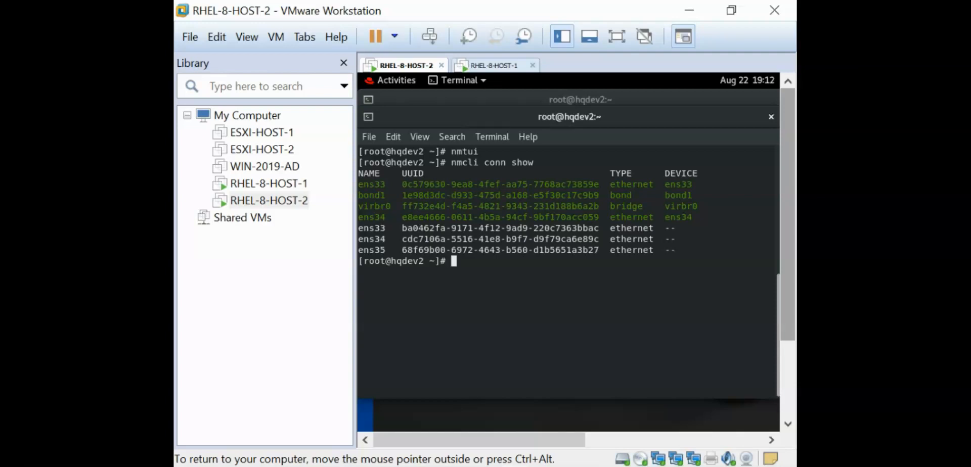
Step: Change into /etc/sysconfig/network-scripts and list its ifcfg-bond1 and ens33–ens35 files
text(c)
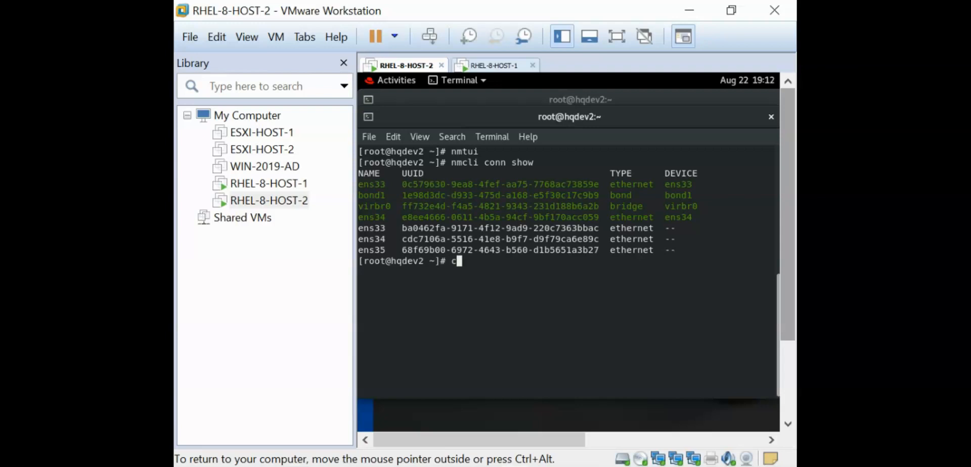
text(d /etc)
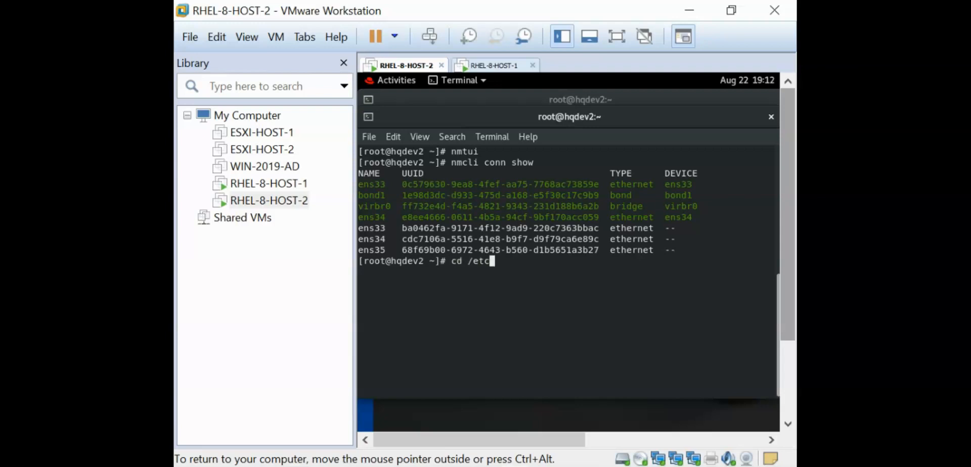
text(sys)
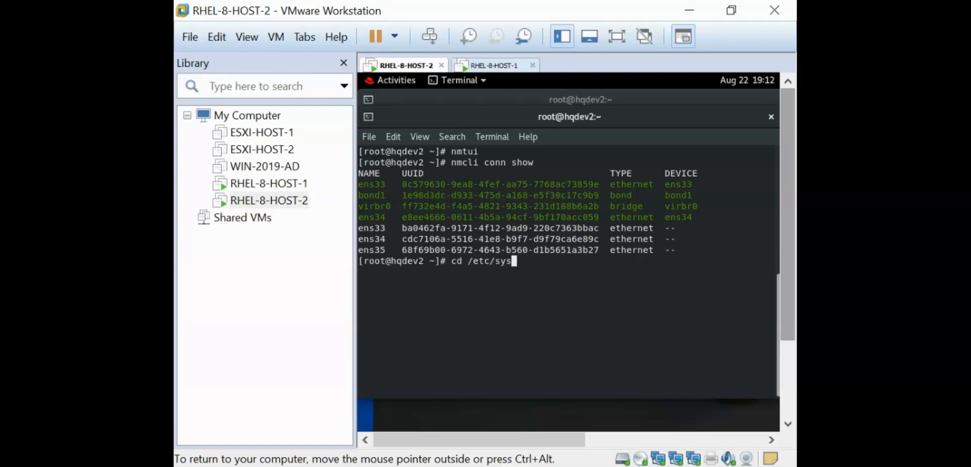
text(config/)
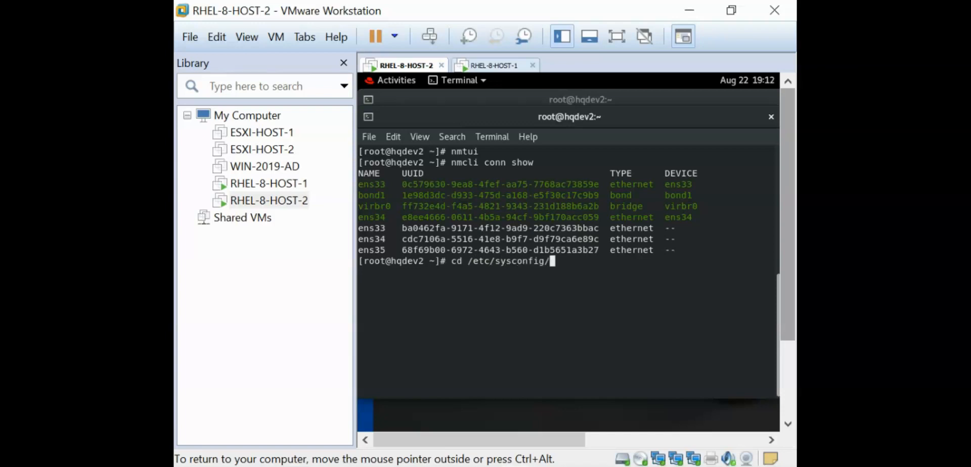
key(Return)
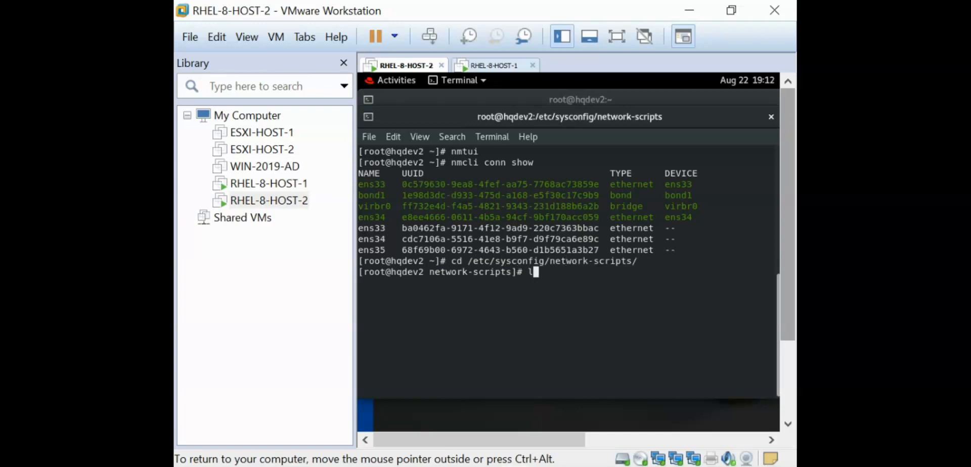
key(Return)
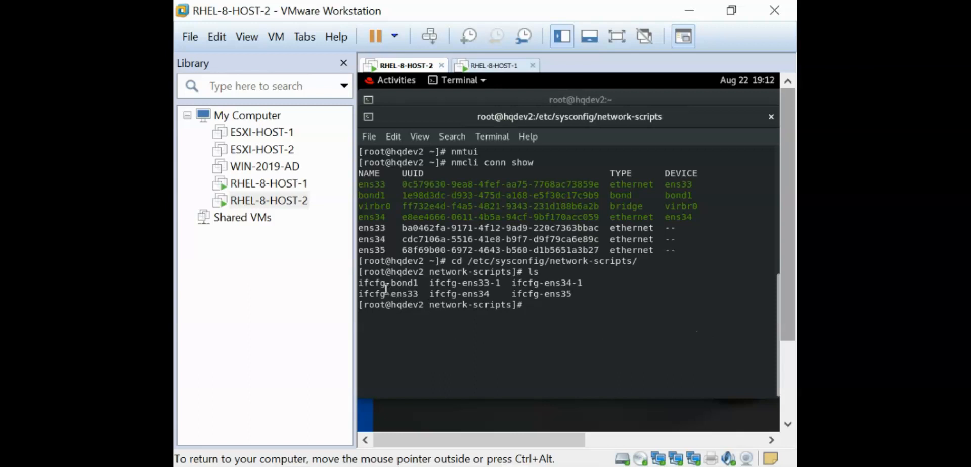
double_click(450, 283)
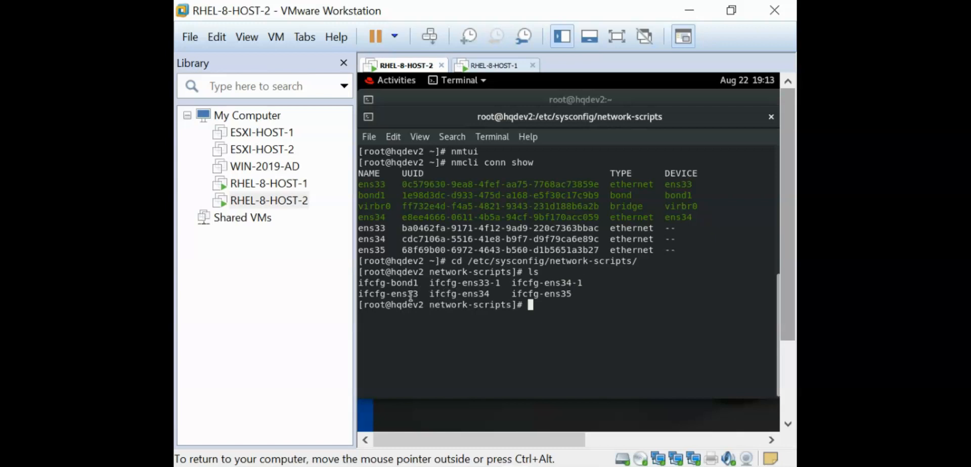
mouse_move(583, 327)
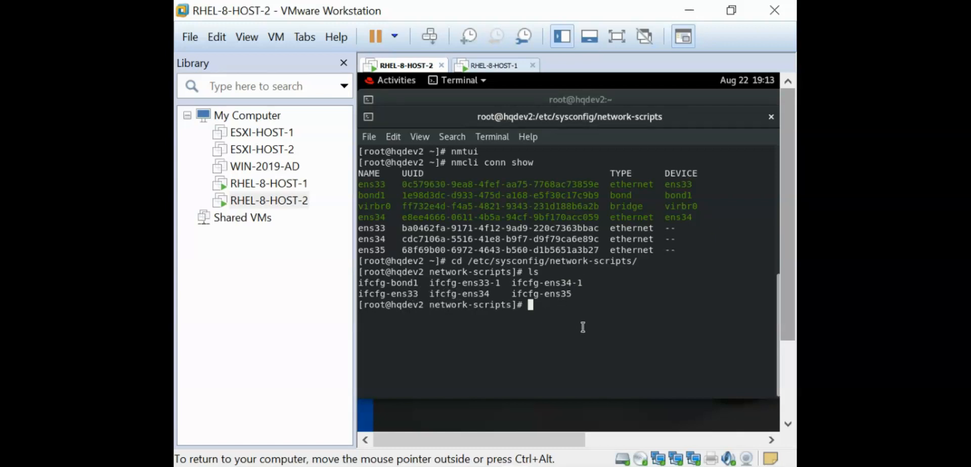
Step: Move ifcfg-ens33-1 over ifcfg-ens33, confirming the overwrite
text(mv i)
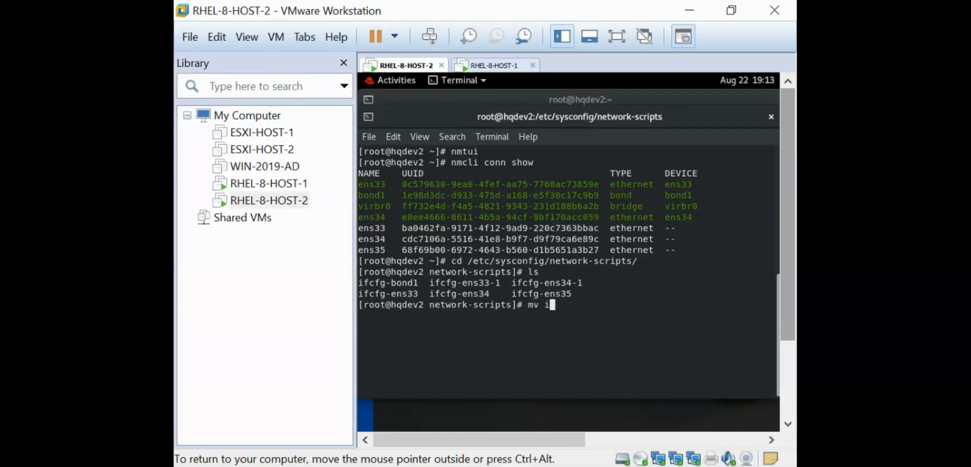
text(fcfg-)
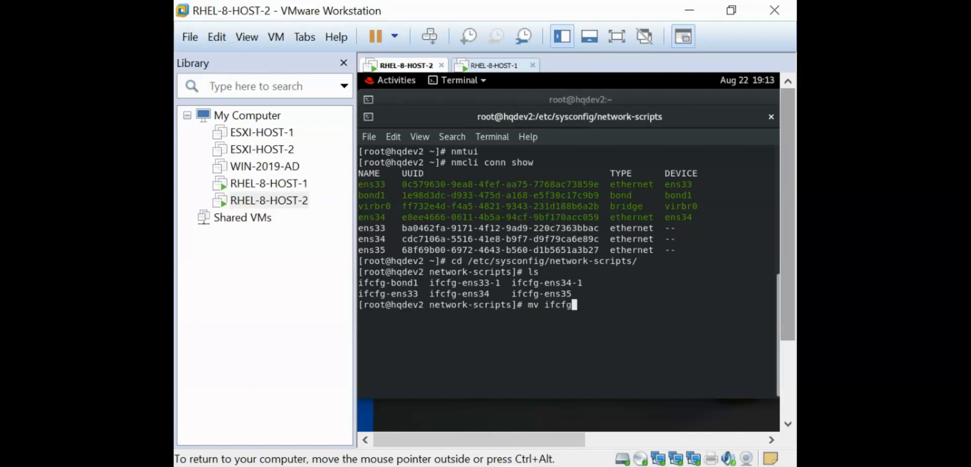
key(Backspace)
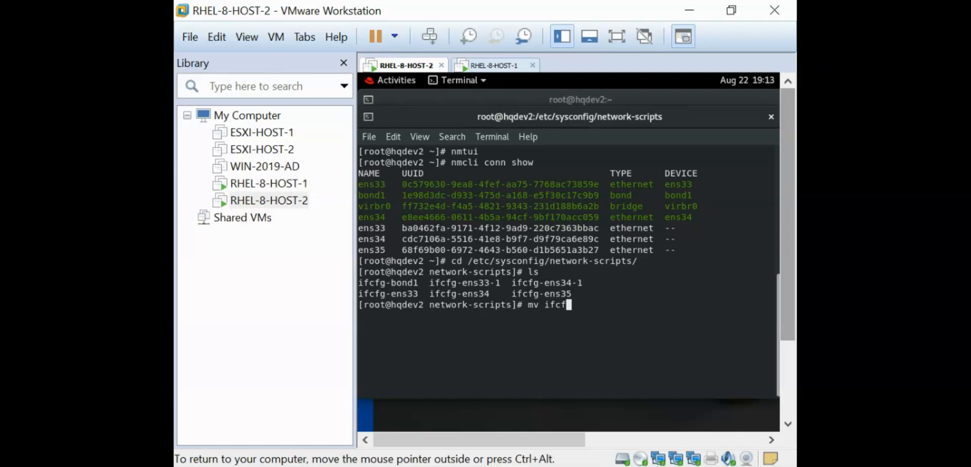
text(g-)
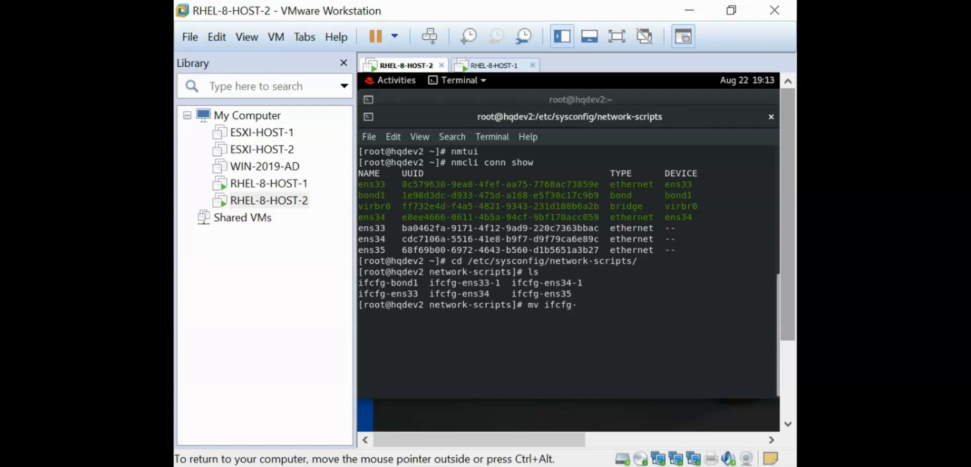
text(ens)
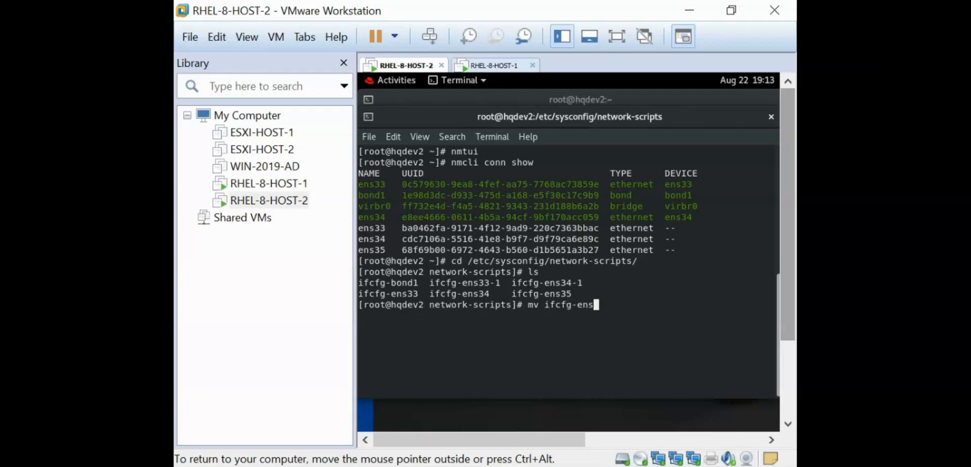
text(33)
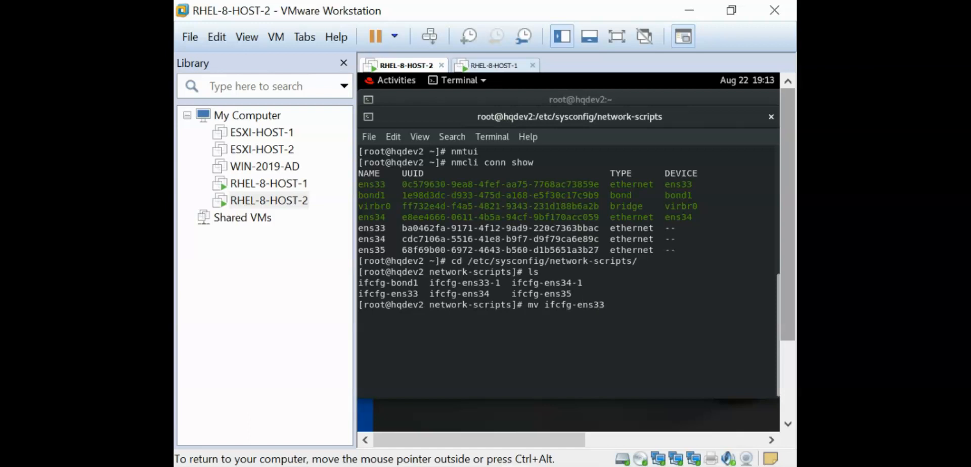
text(-1)
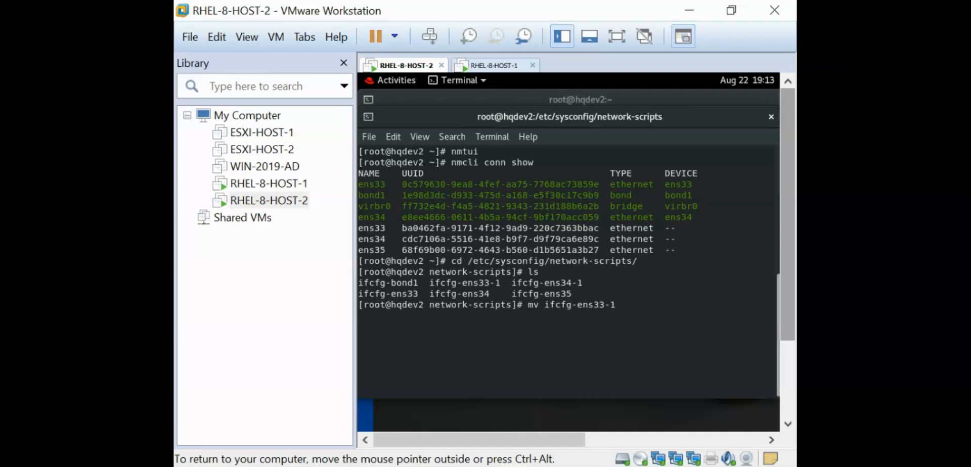
text(ifc)
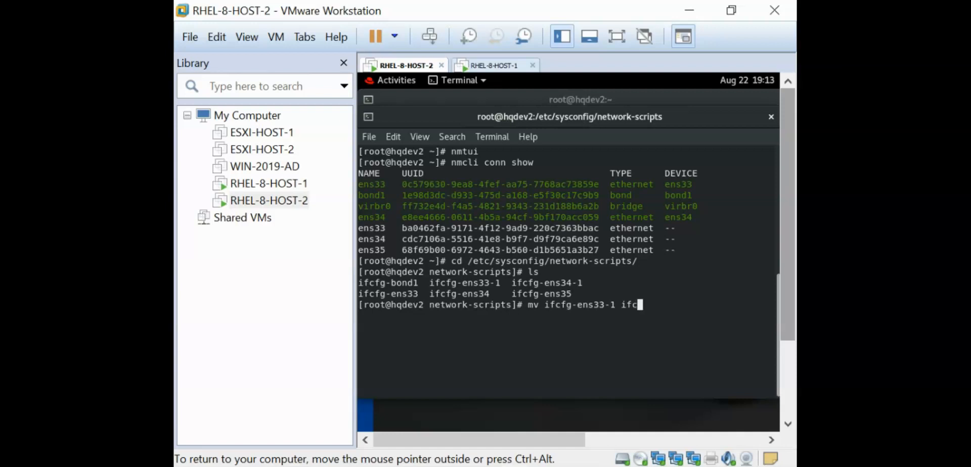
text(fg-ens)
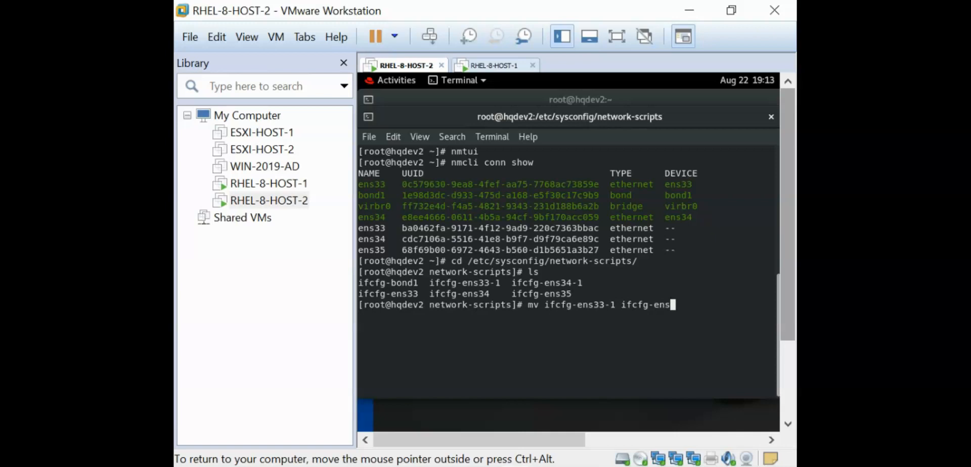
key(Return)
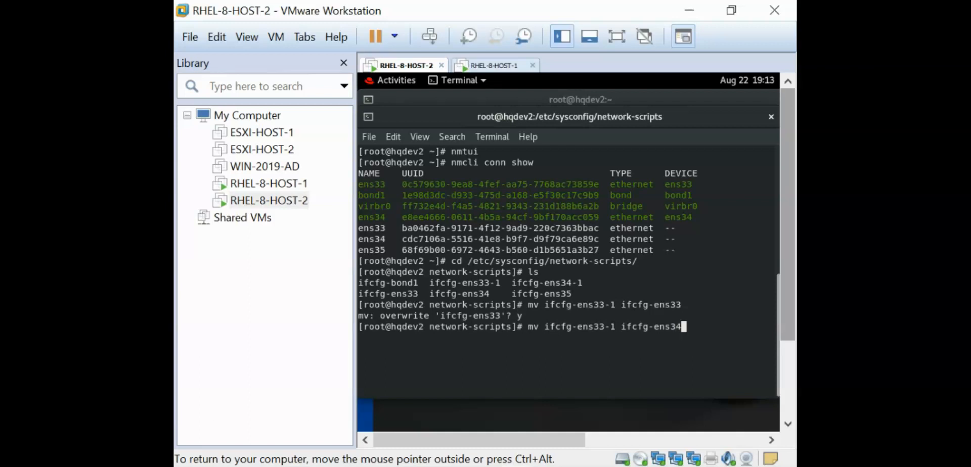
Step: Move ifcfg-ens34-1 over ifcfg-ens34 and relist the folder, leaving bond1, ens33, ens34, ens35
key(Left)
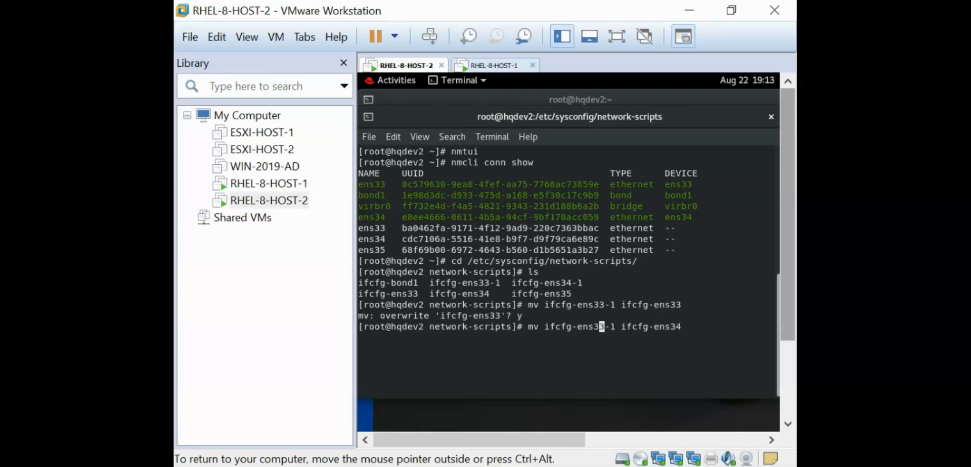
key(Return)
text(ls)
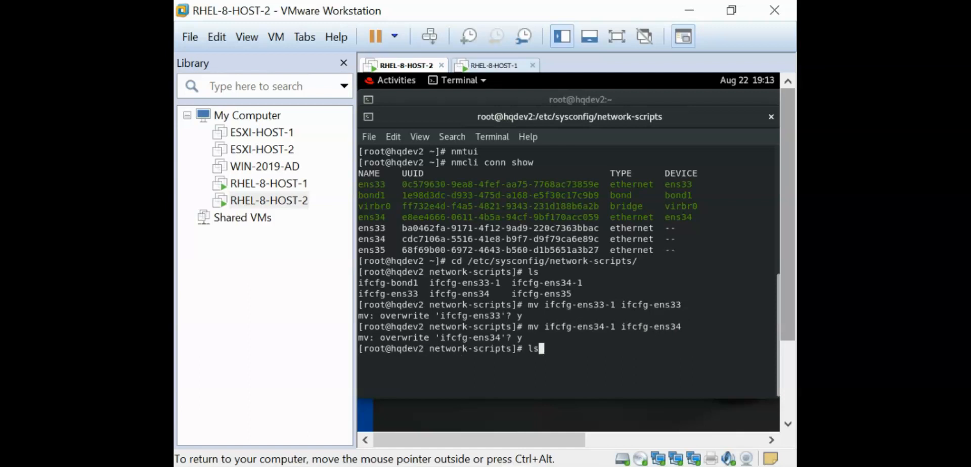
key(Return)
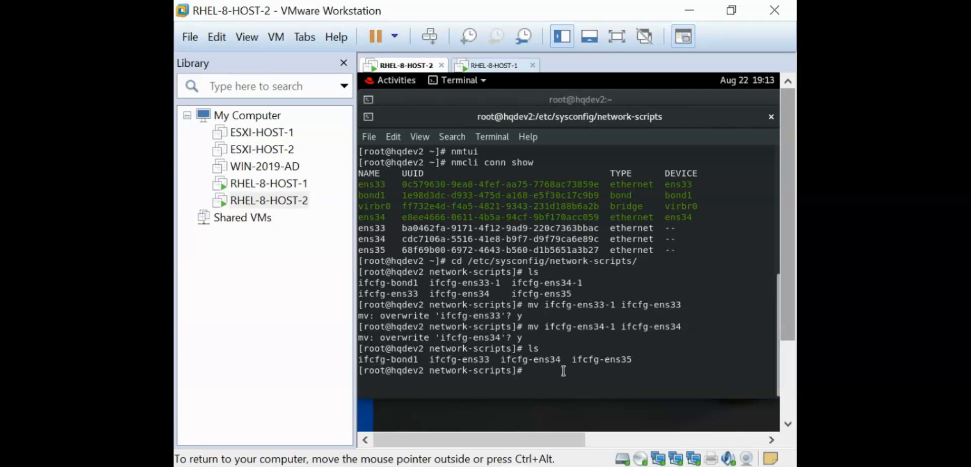
Step: Restart NetworkManager with systemctl restart NetworkManager
text(s)
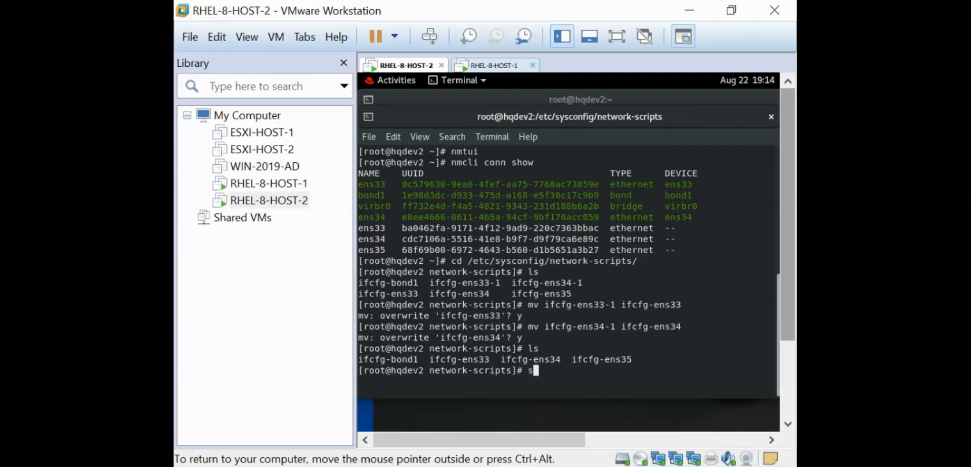
text(ystemctl)
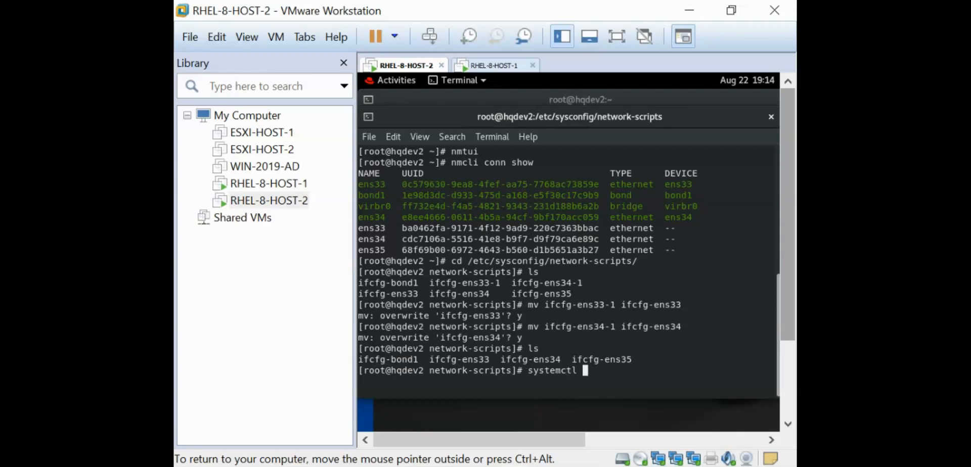
text(restart)
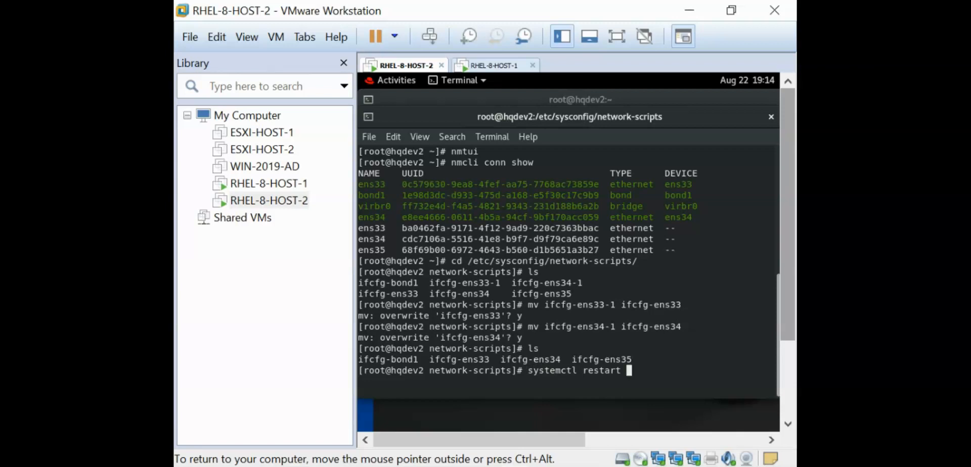
text(NetworkManager)
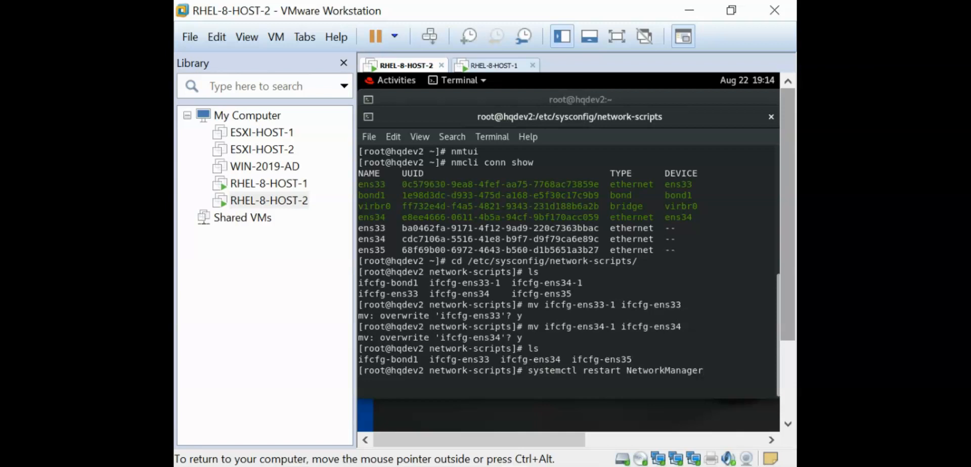
key(Return)
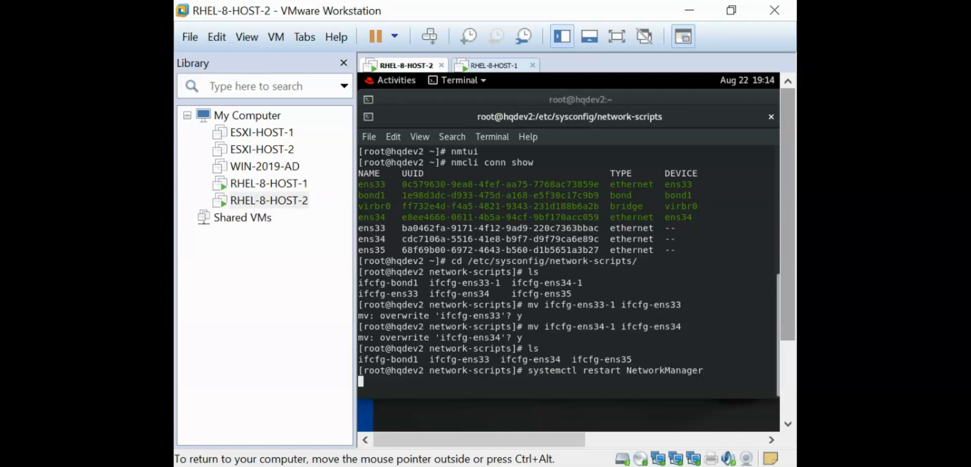
key(Return)
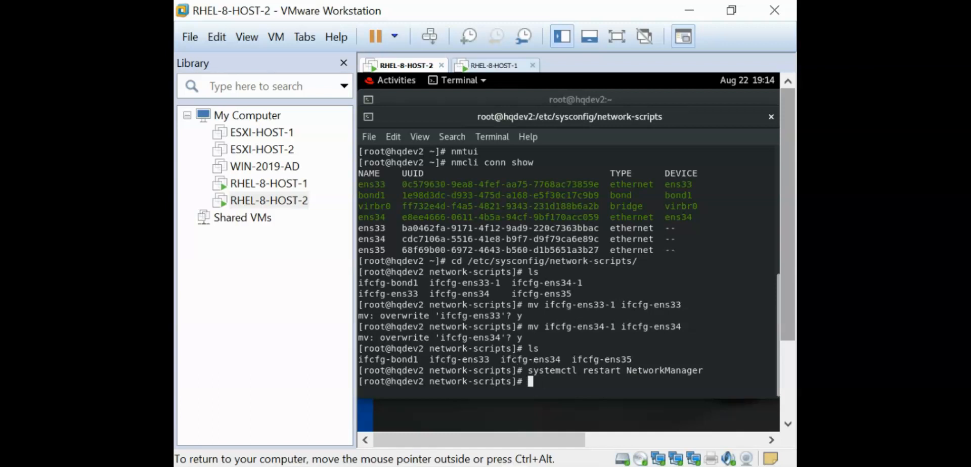
Step: Verify with nmcli conn show and ip a that bond1 holds 192.168.72.134/24 with ens34 enslaved, then cd home
text(nmcli co)
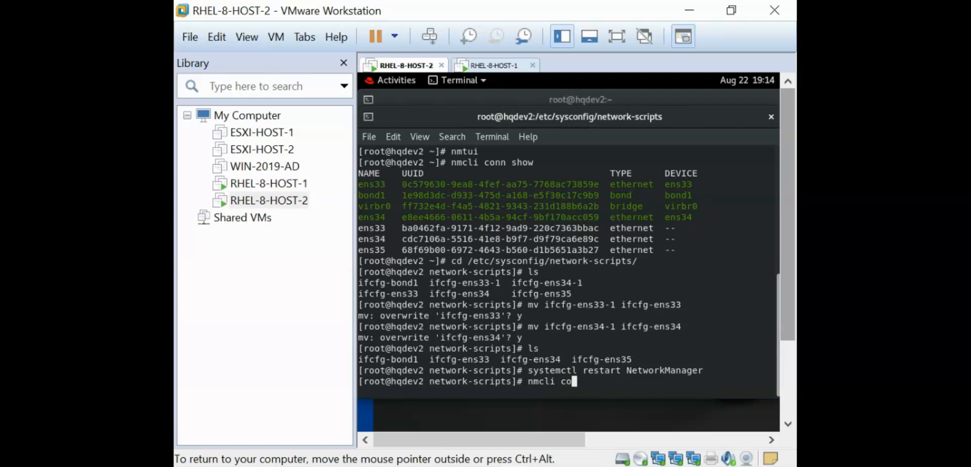
key(Return)
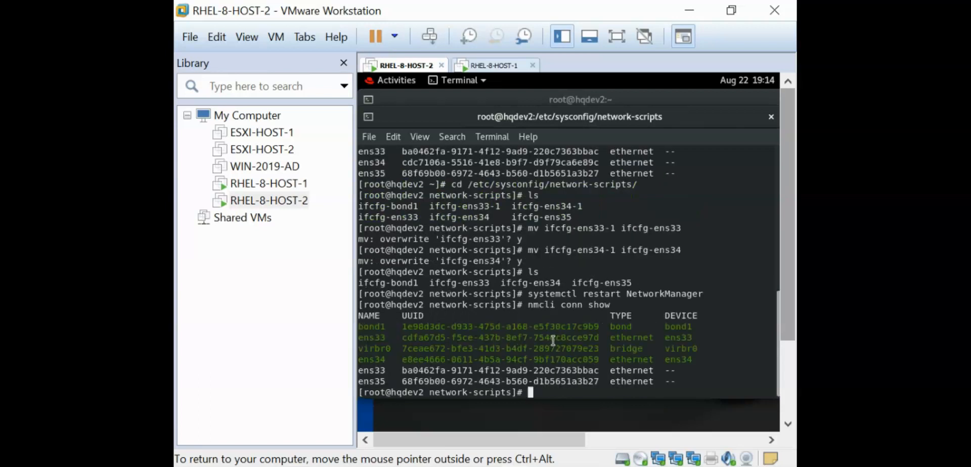
key(Return)
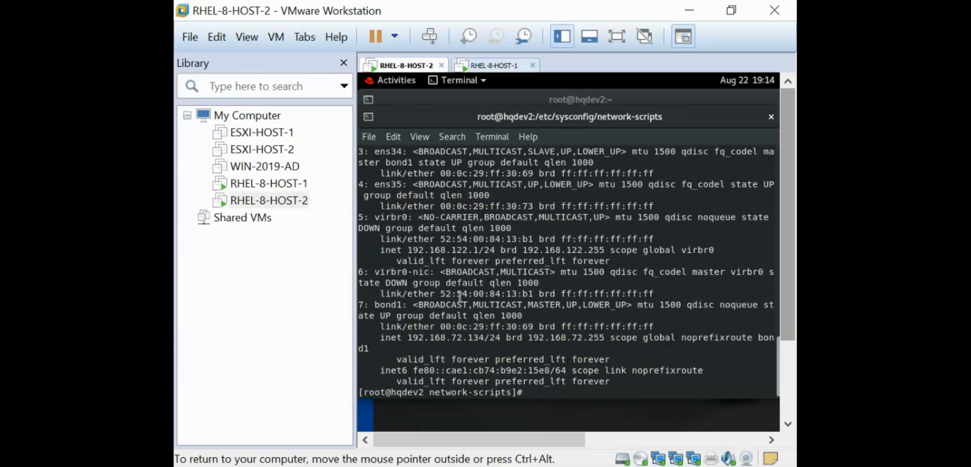
scroll(up, 3)
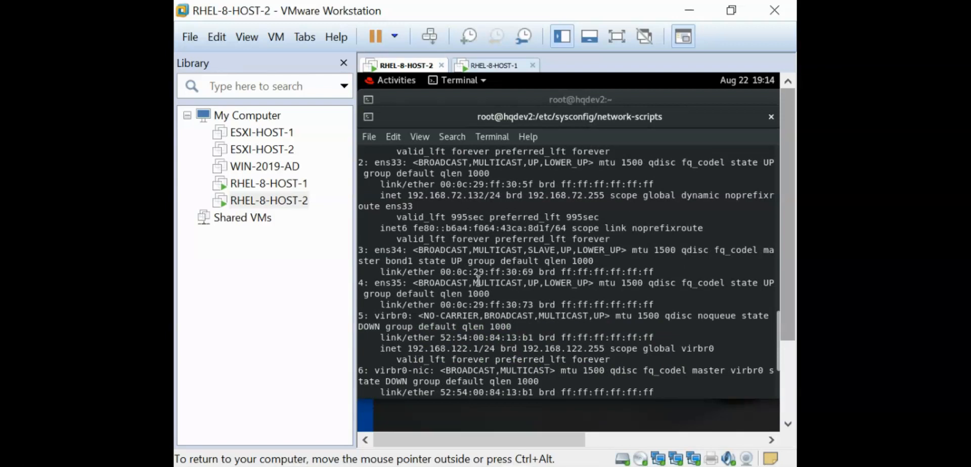
mouse_move(412, 198)
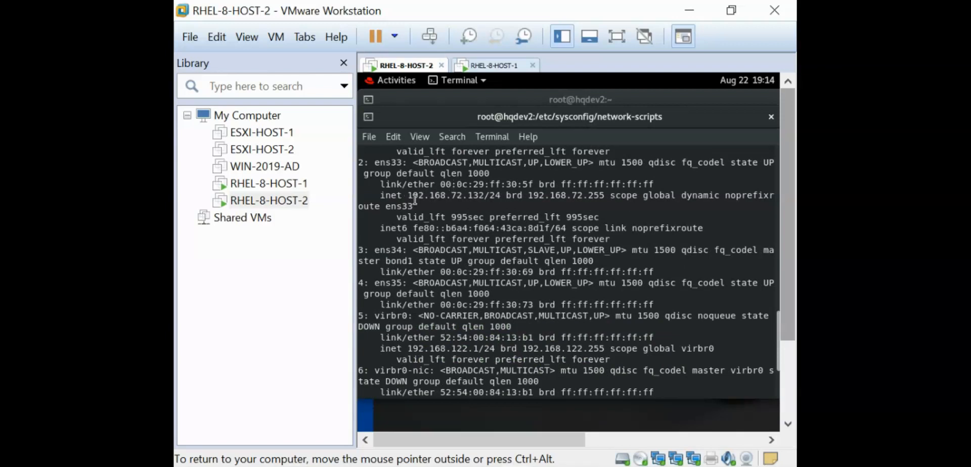
double_click(438, 196)
text(cd)
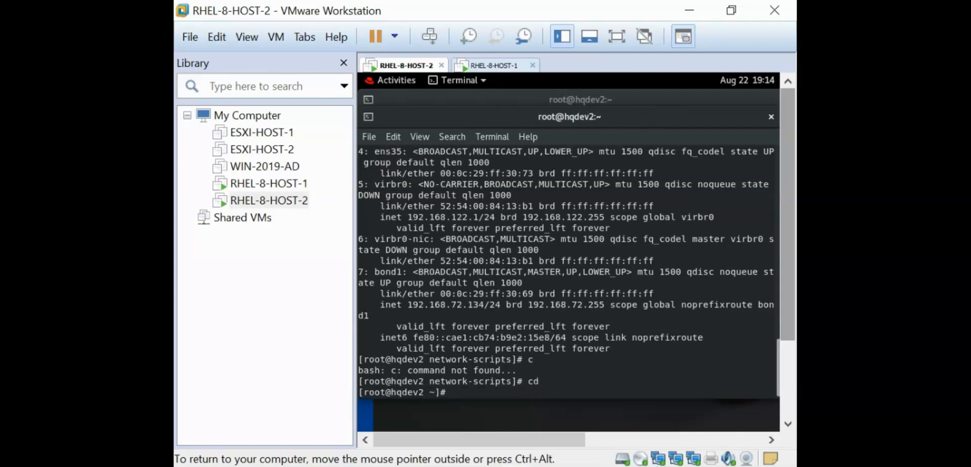
Step: Cycle ens33 down and back up with a chained nmcli conn down && nmcli conn up command
text(nmcli)
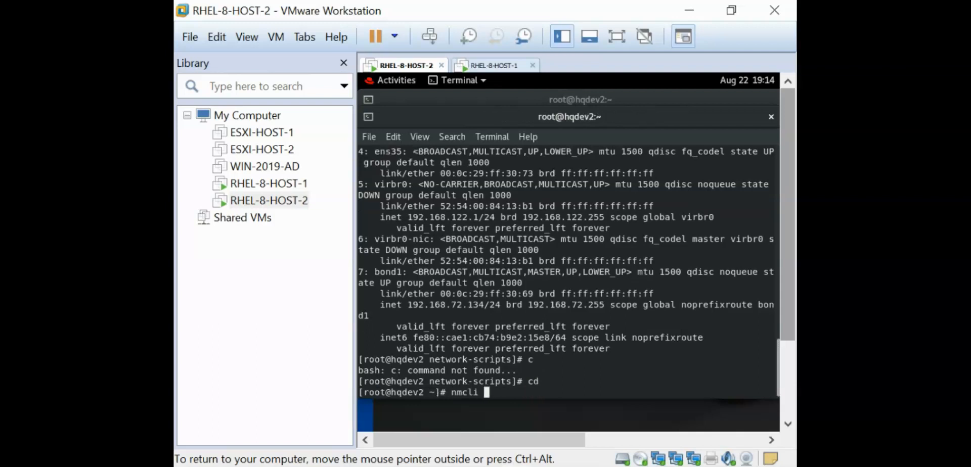
text(conn do)
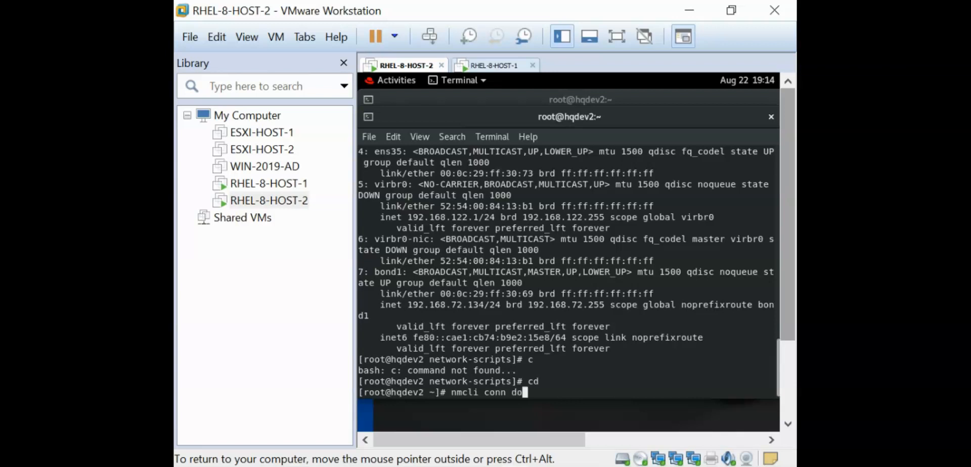
text(wn)
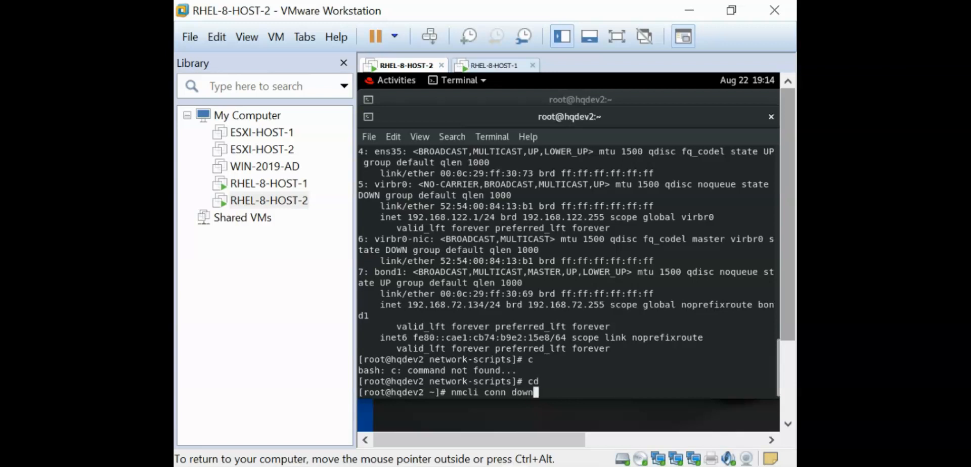
text(ens33)
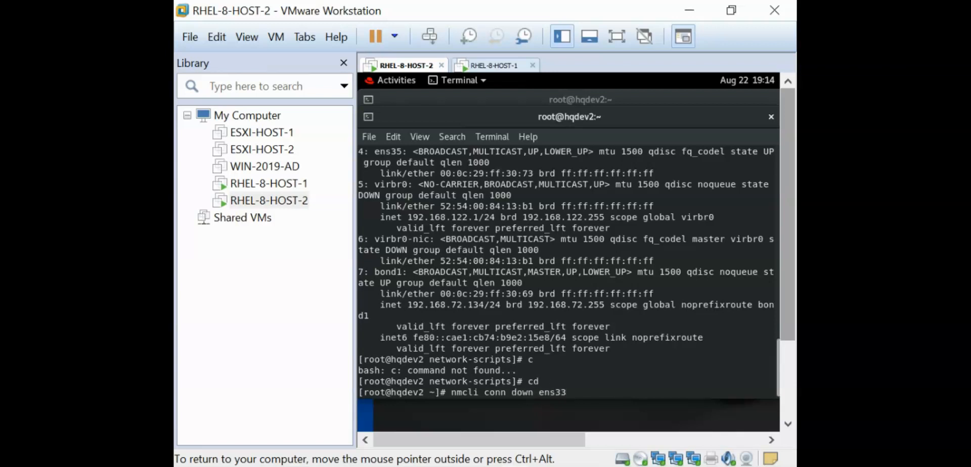
text(&&)
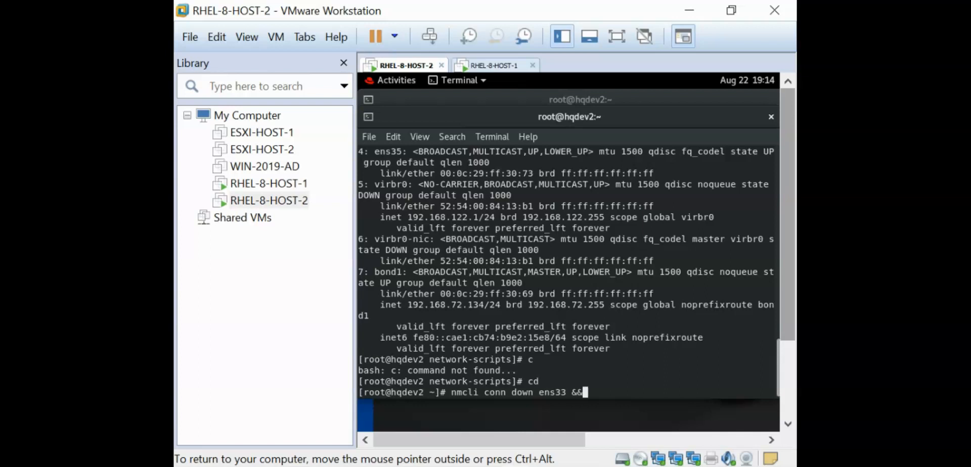
text(nmcli)
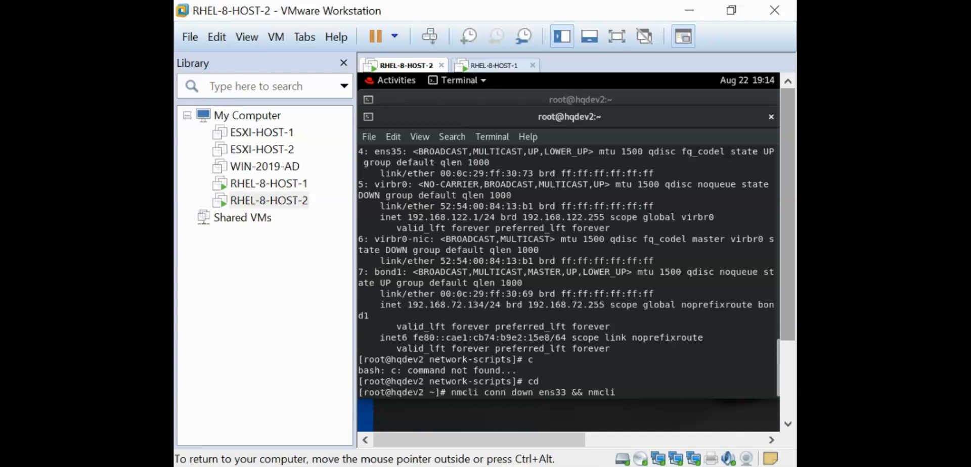
text(conn up e)
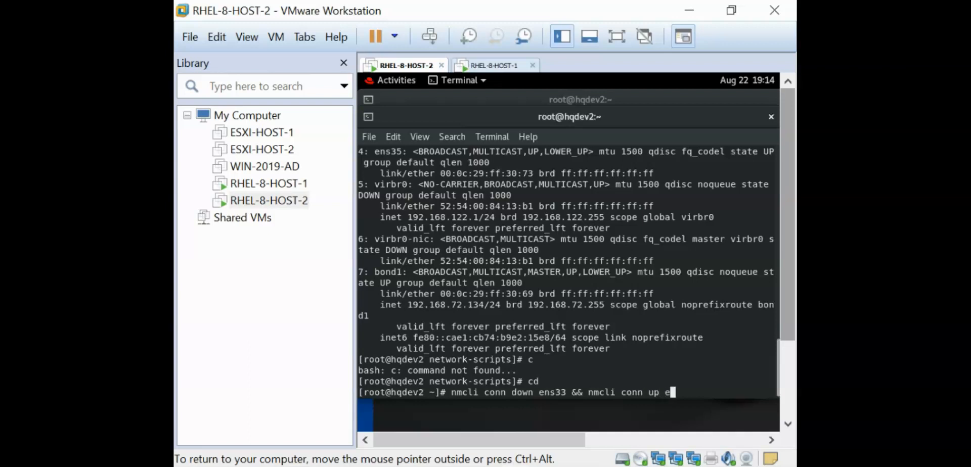
text(ns33)
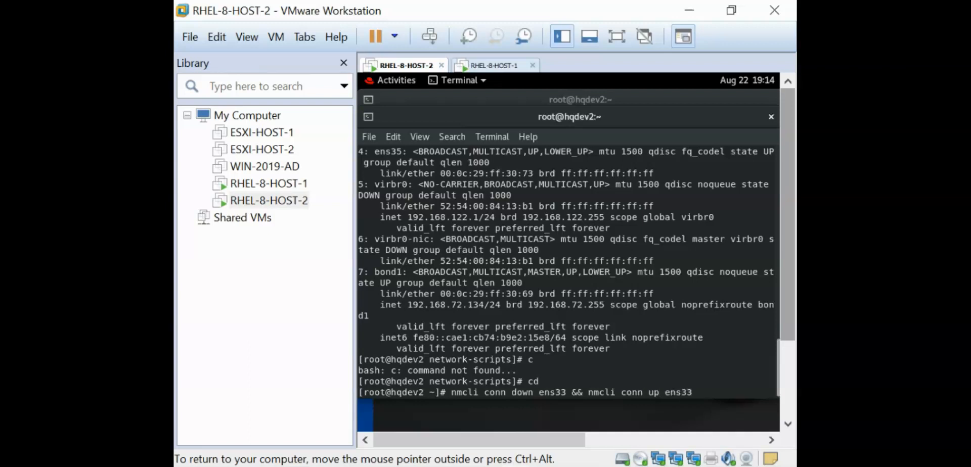
key(Return)
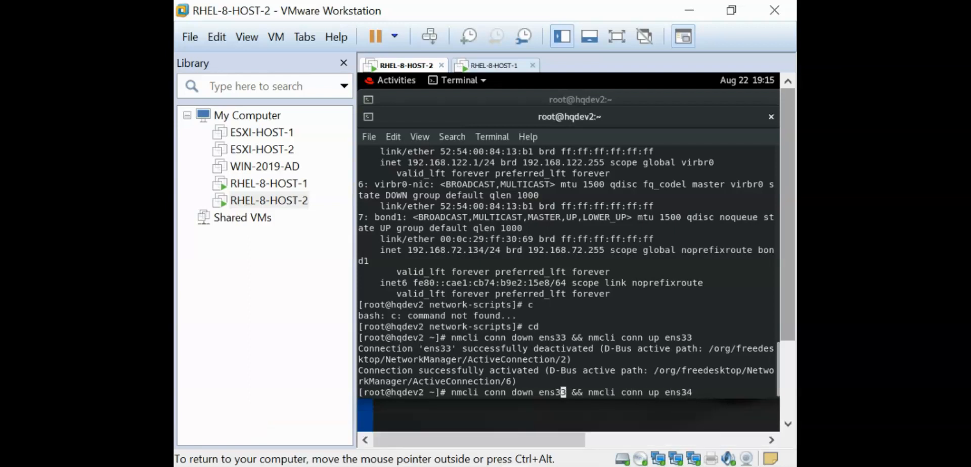
Step: Cycle ens34 and bond1 the same way, then list addresses with ip a to confirm bond1 at 192.168.72.134
key(Return)
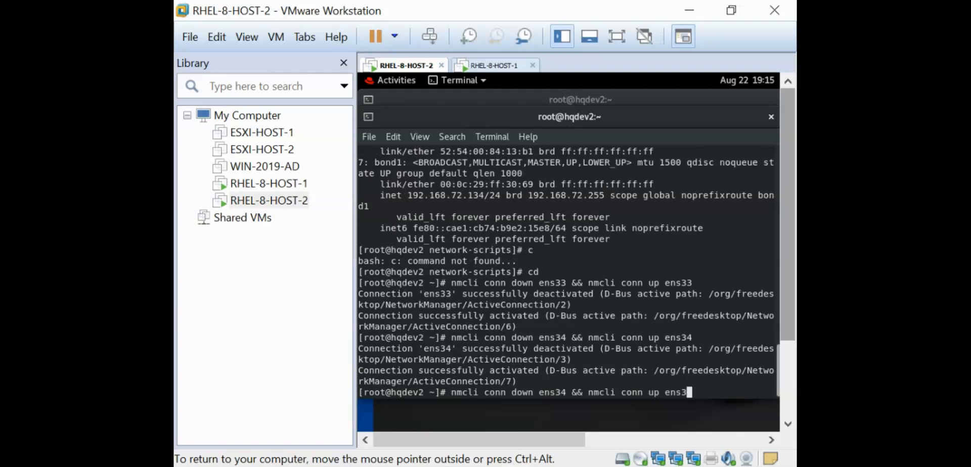
text(bond1)
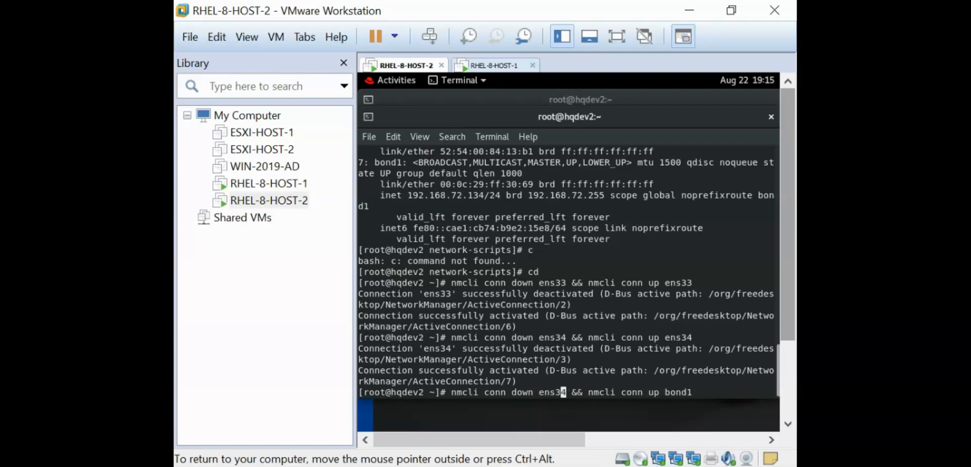
key(BackSpace)
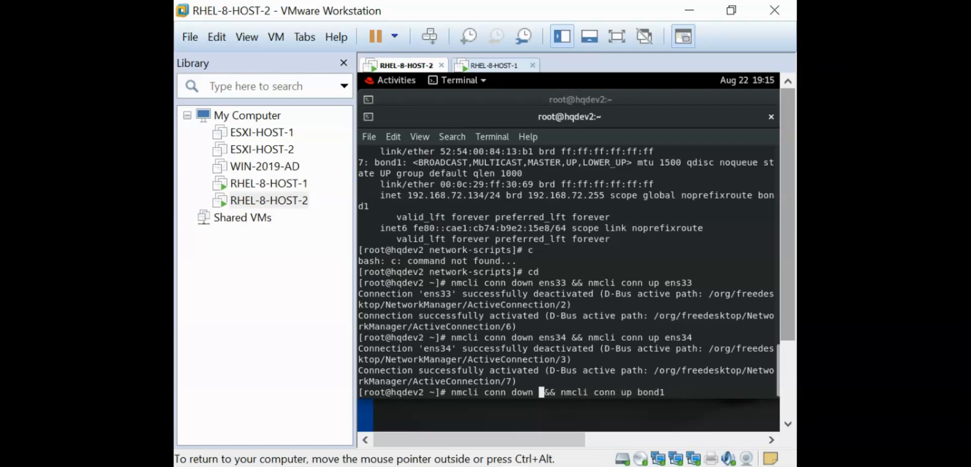
text(bond1)
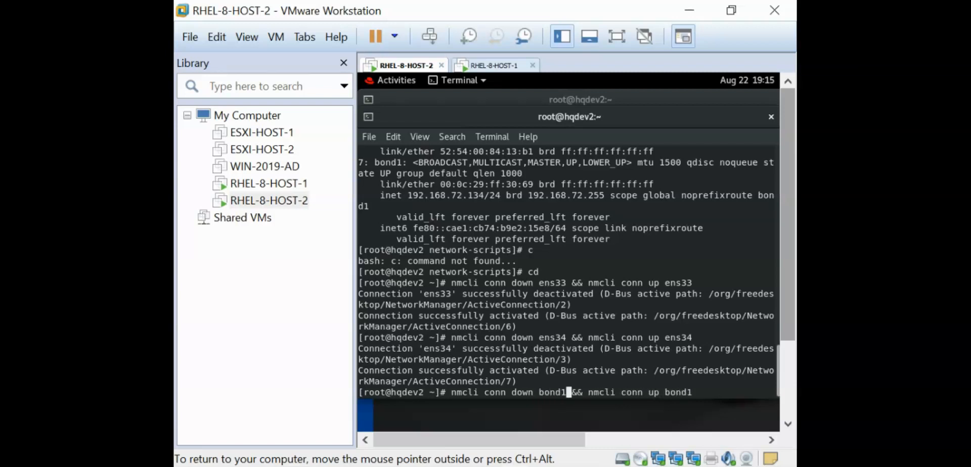
key(Return)
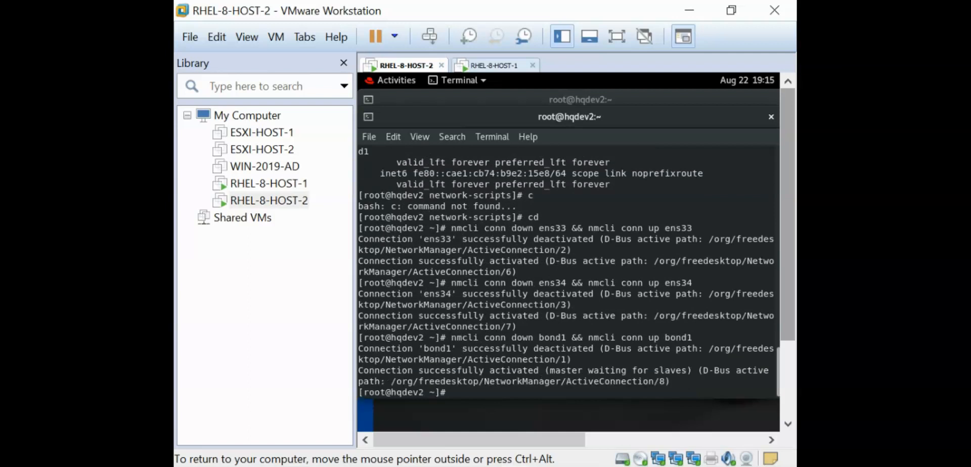
key(Return)
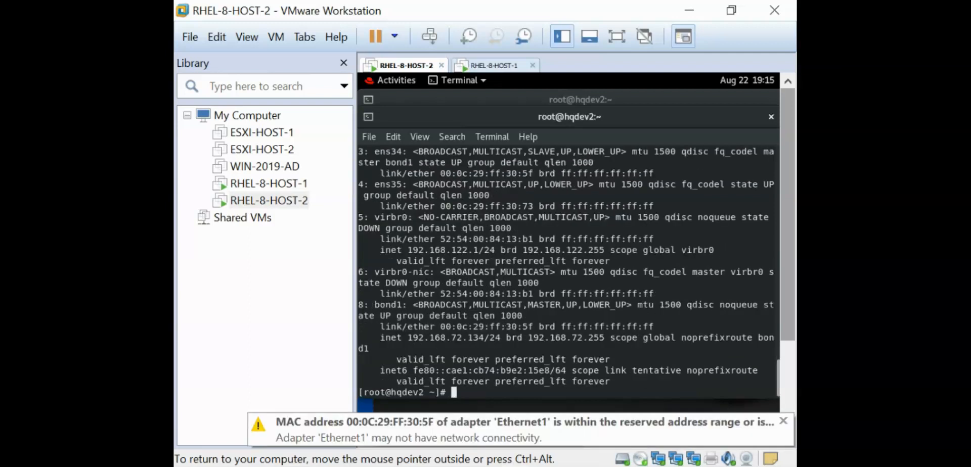
scroll(up, 3)
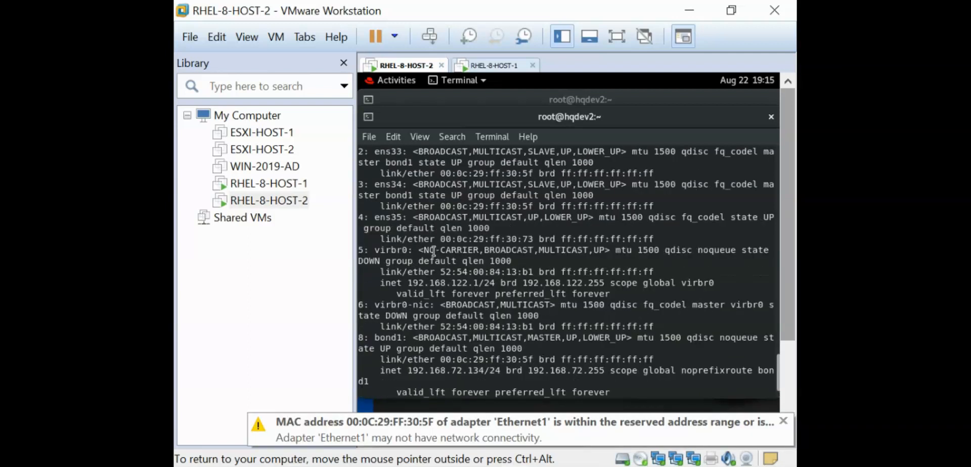
scroll(down, 3)
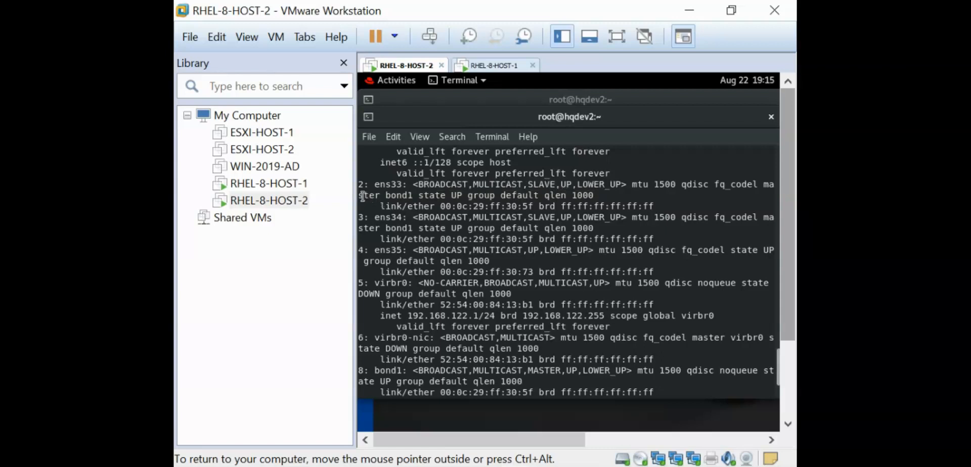
mouse_move(420, 221)
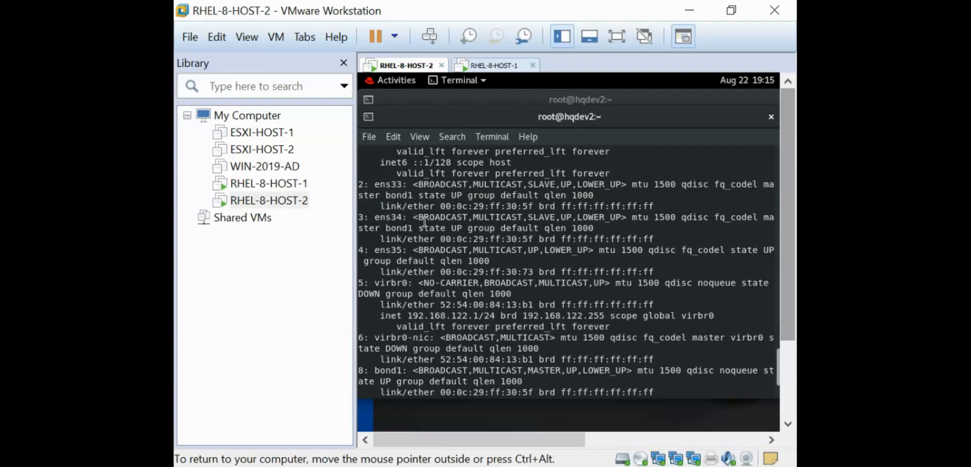
double_click(388, 216)
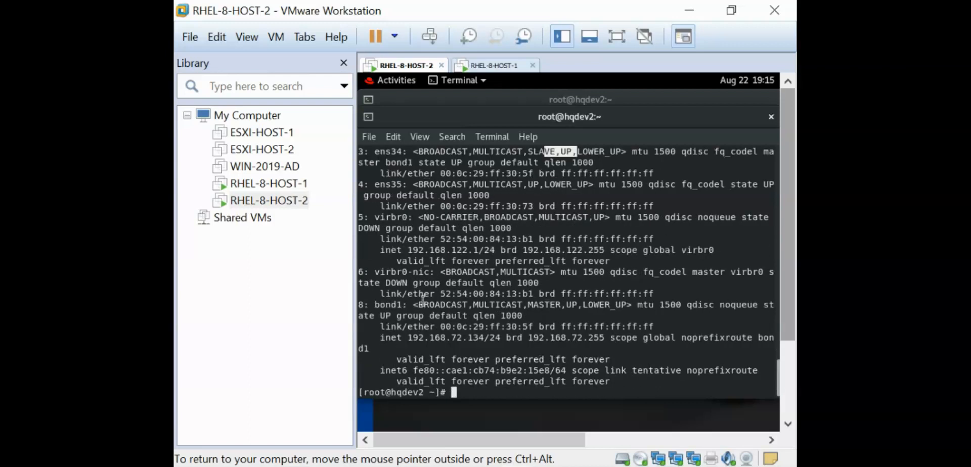
mouse_move(589, 314)
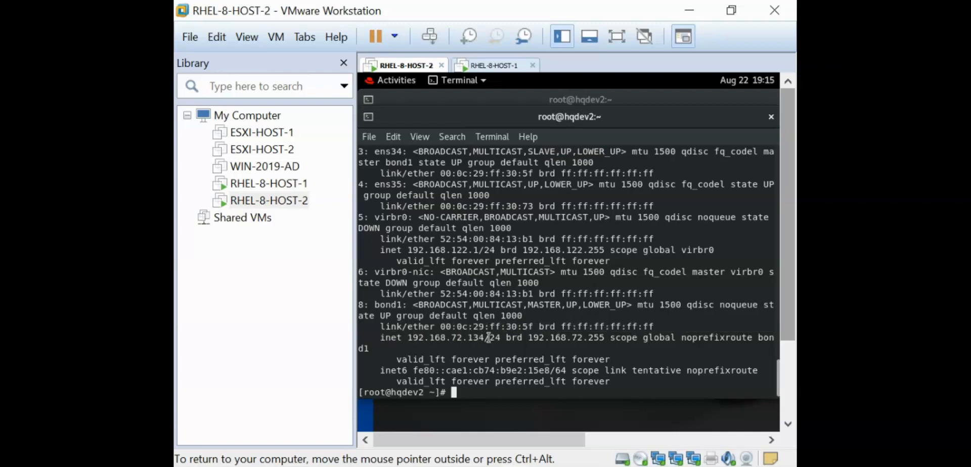
mouse_move(505, 345)
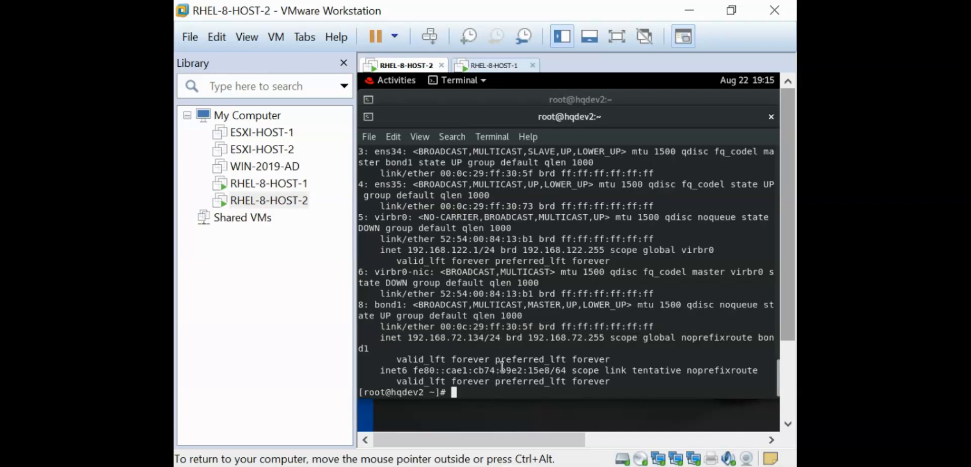
Step: Display bond1's driver status with cat /proc/net/bonding/bond1
text(cat)
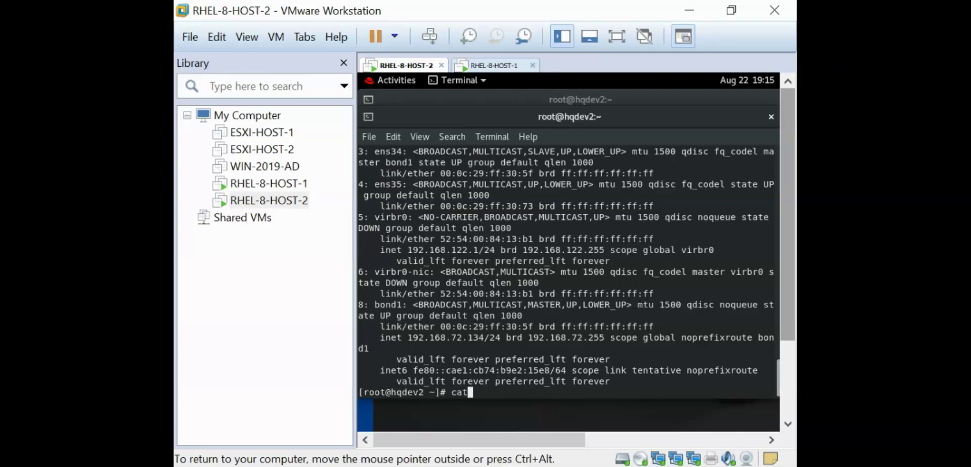
text(/proc)
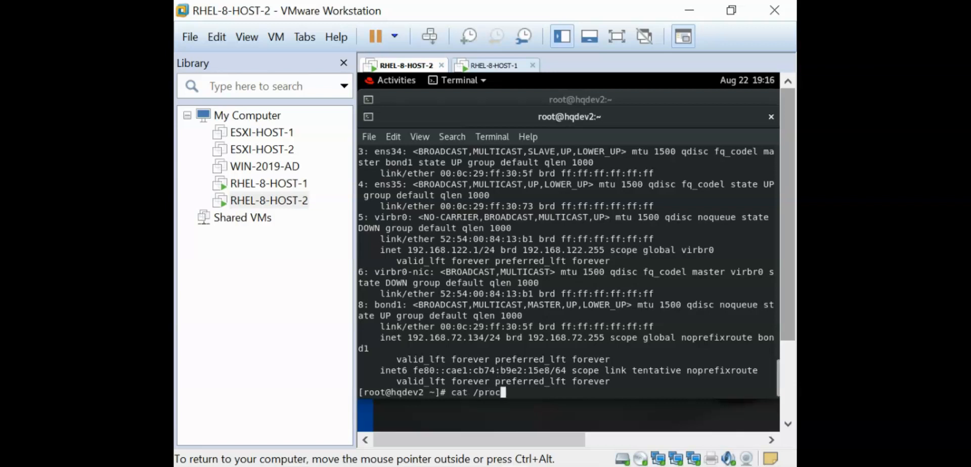
text(/n)
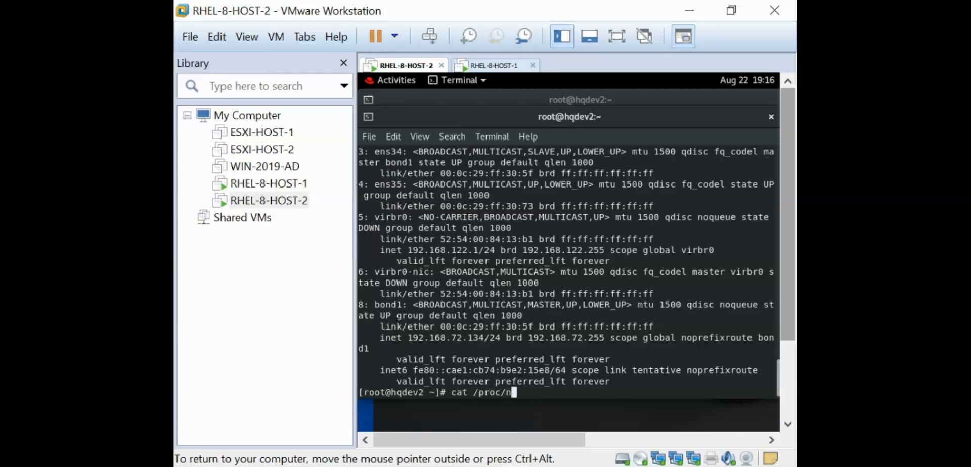
text(et/bonding/)
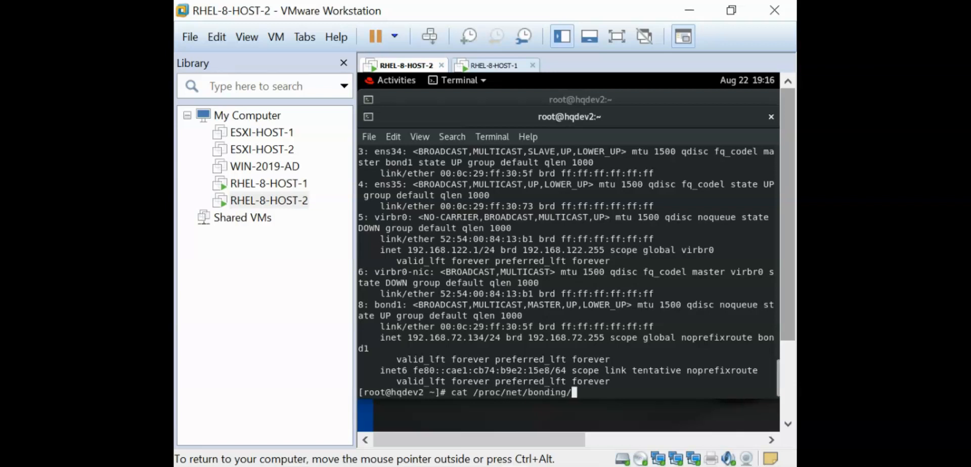
key(Return)
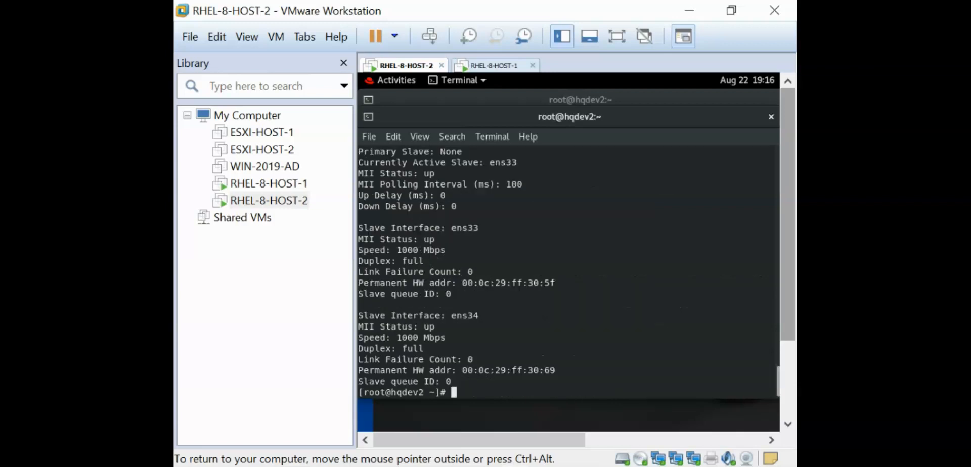
scroll(up, 3)
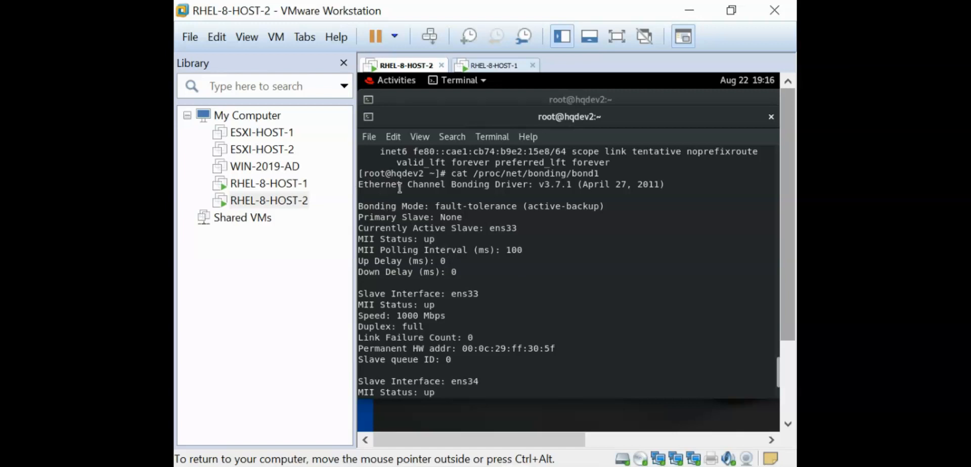
mouse_move(385, 207)
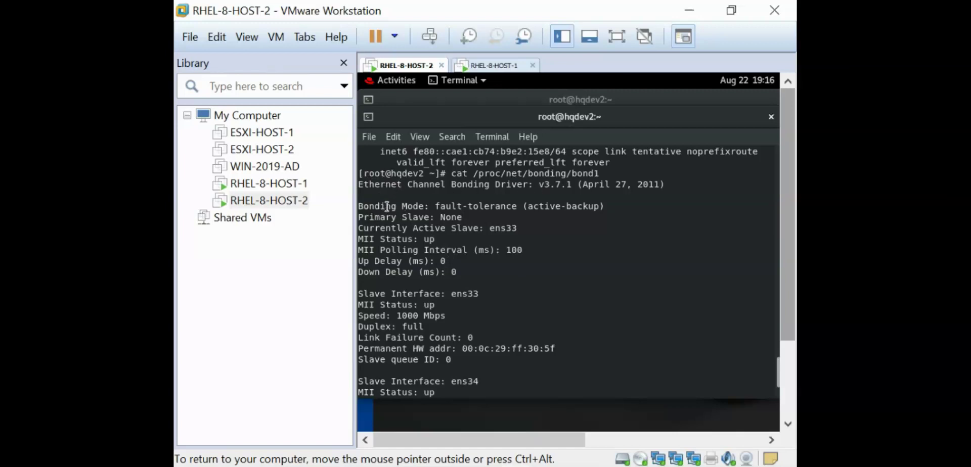
mouse_move(536, 206)
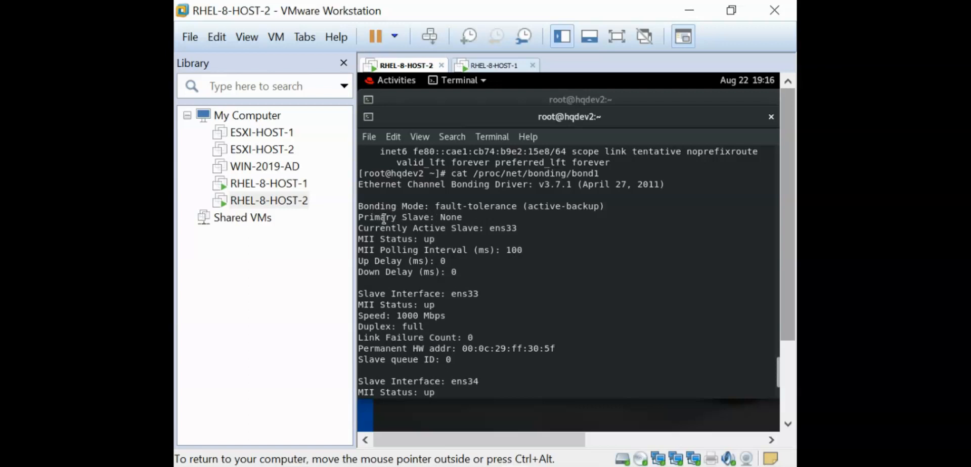
Step: Highlight ens33 as the currently active slave and ens34 as the second up slave in the report
double_click(437, 228)
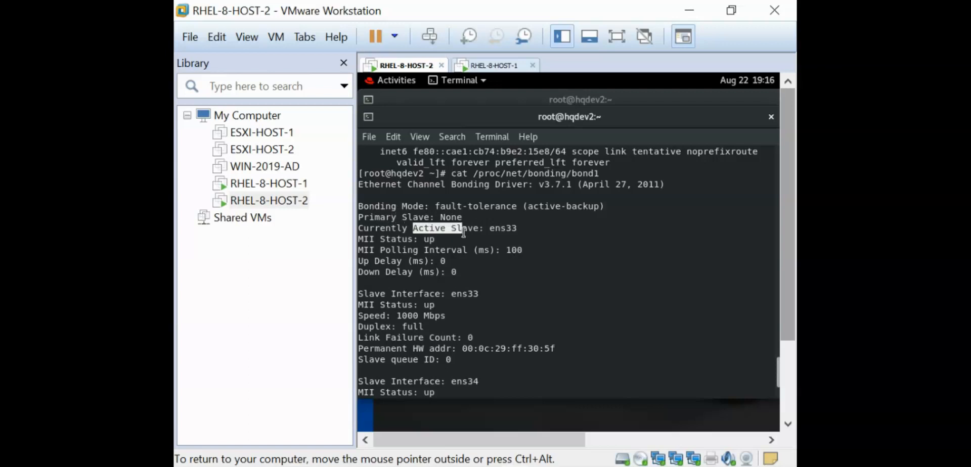
double_click(502, 229)
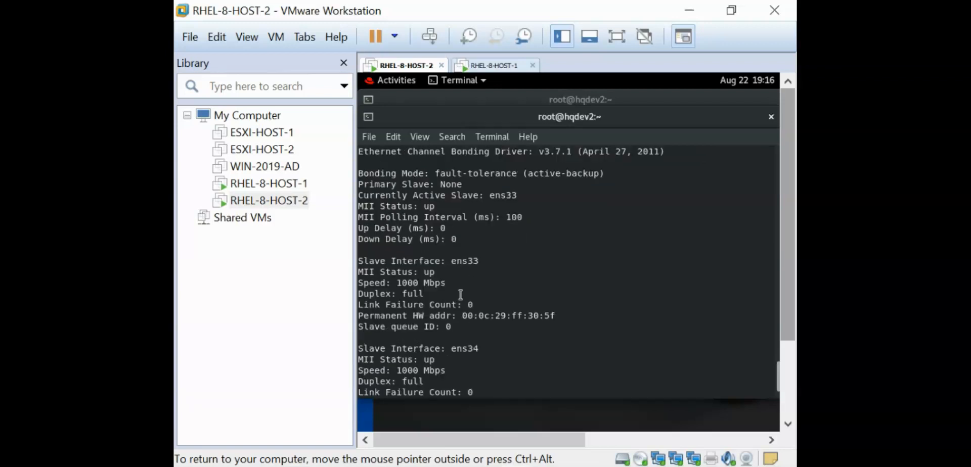
scroll(down, 3)
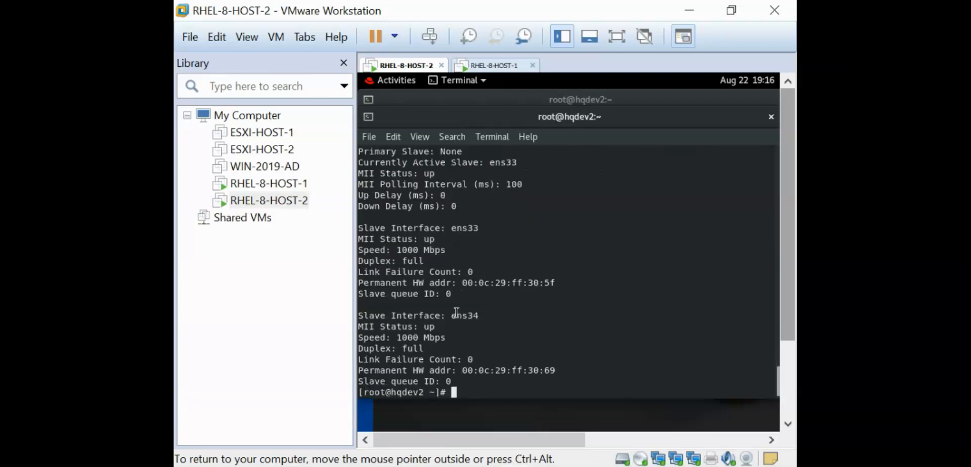
mouse_move(458, 300)
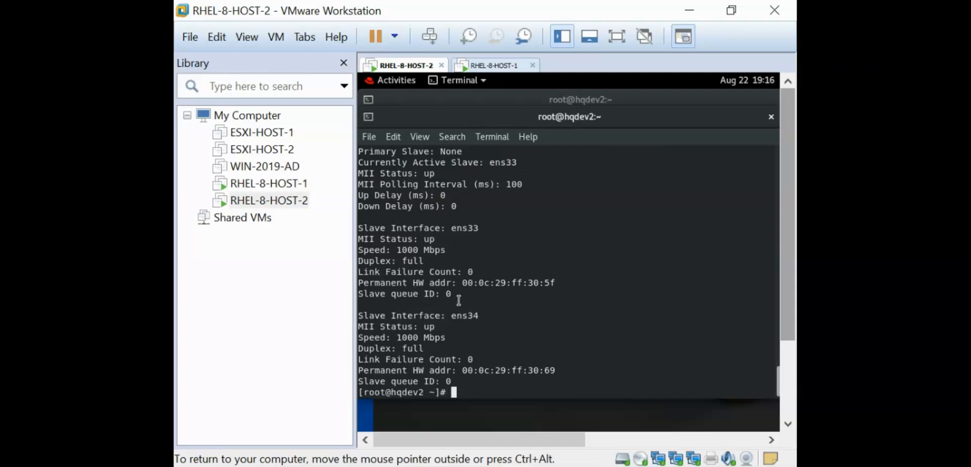
double_click(465, 316)
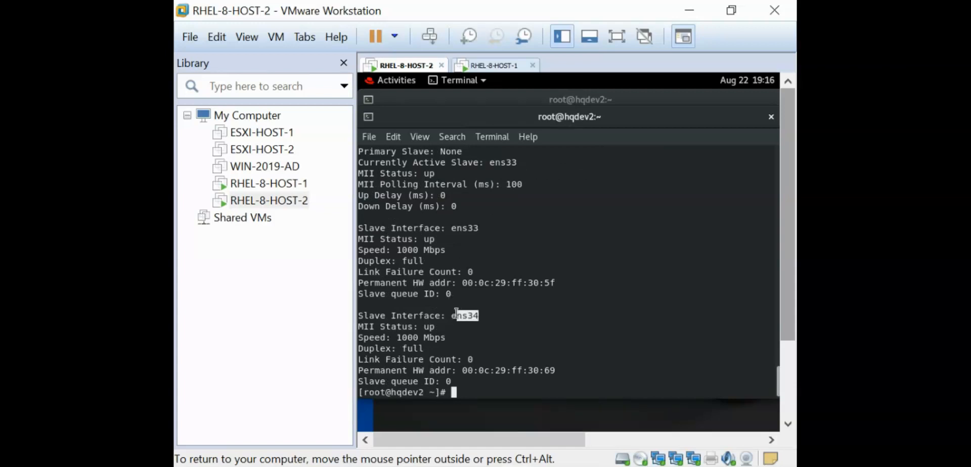
scroll(up, 3)
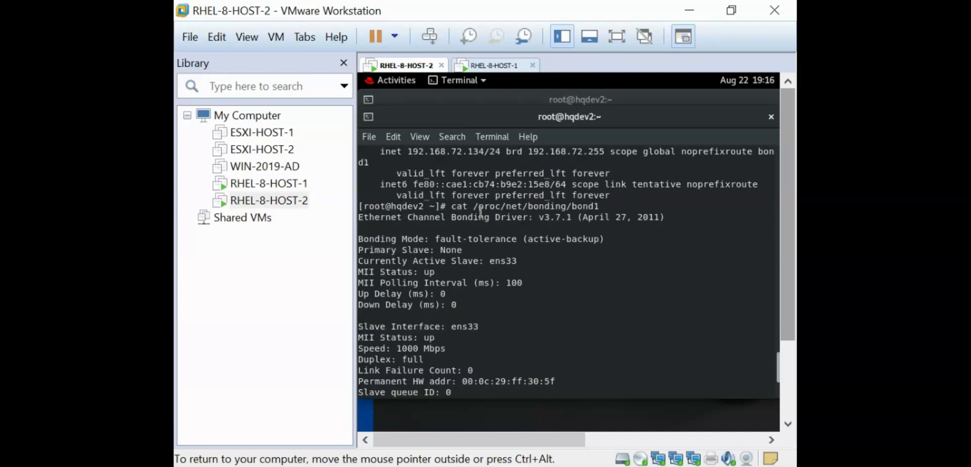
double_click(586, 207)
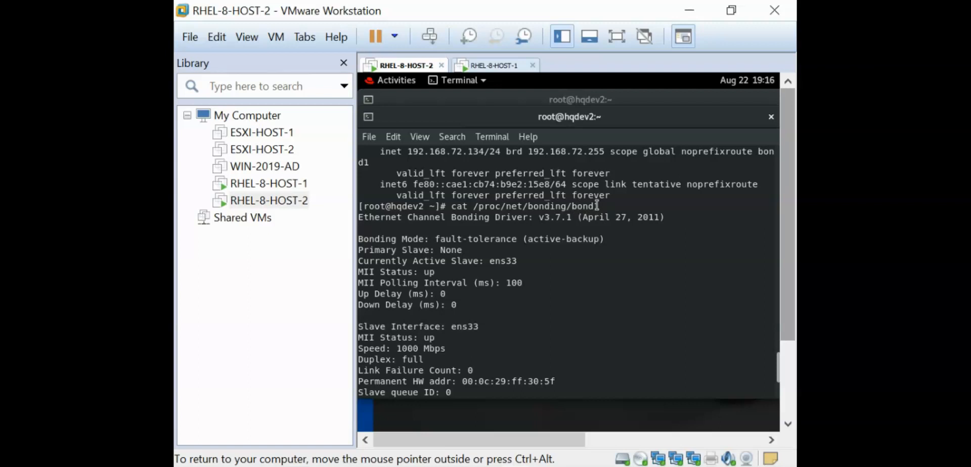
mouse_move(600, 239)
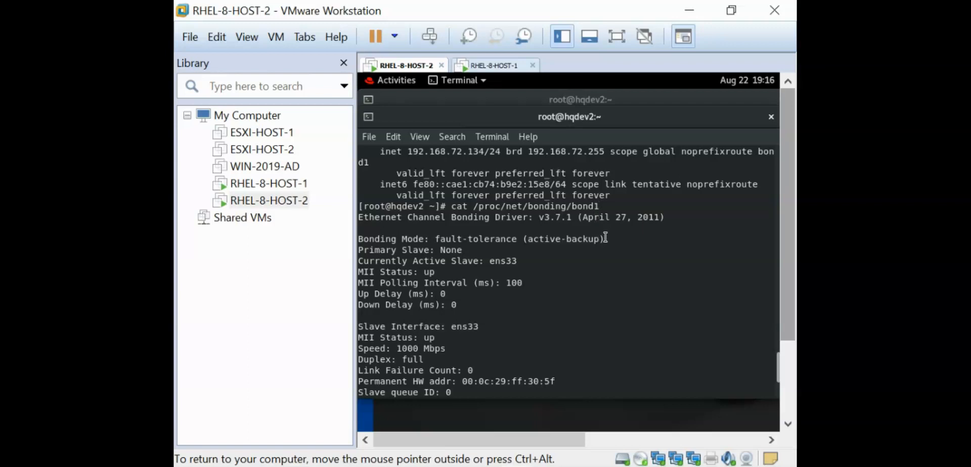
mouse_move(610, 234)
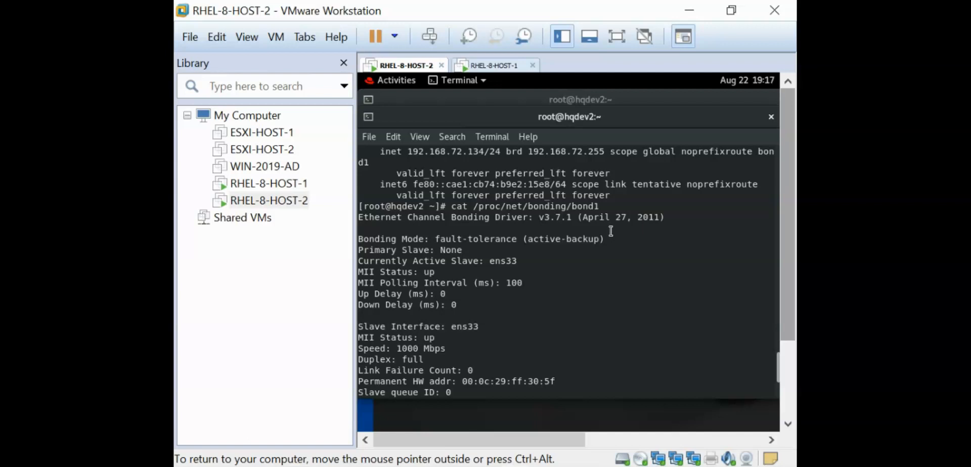
scroll(down, 3)
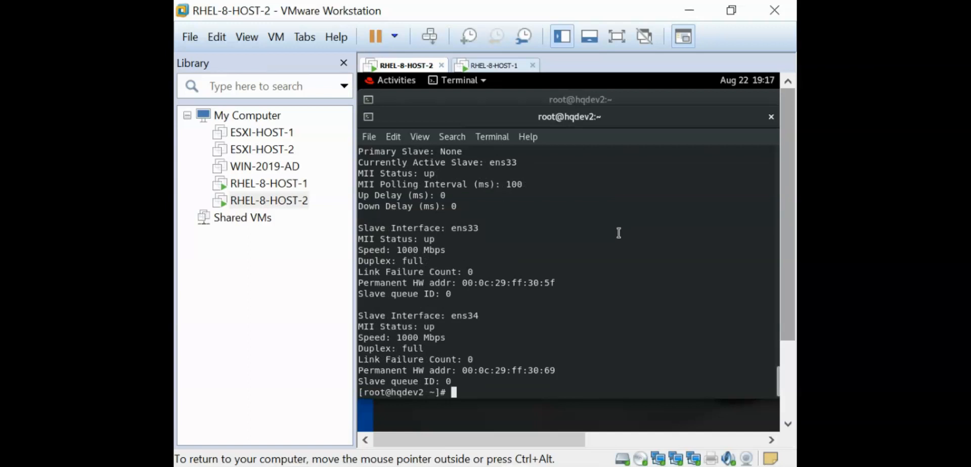
mouse_move(609, 229)
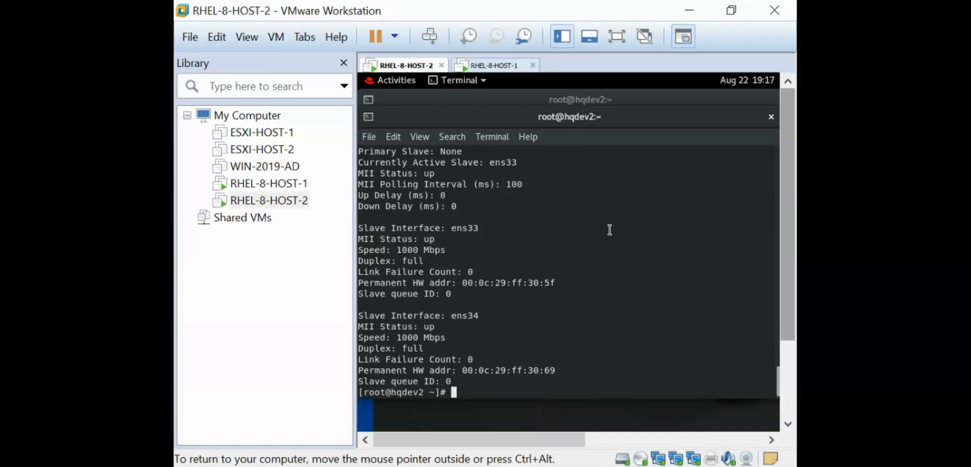